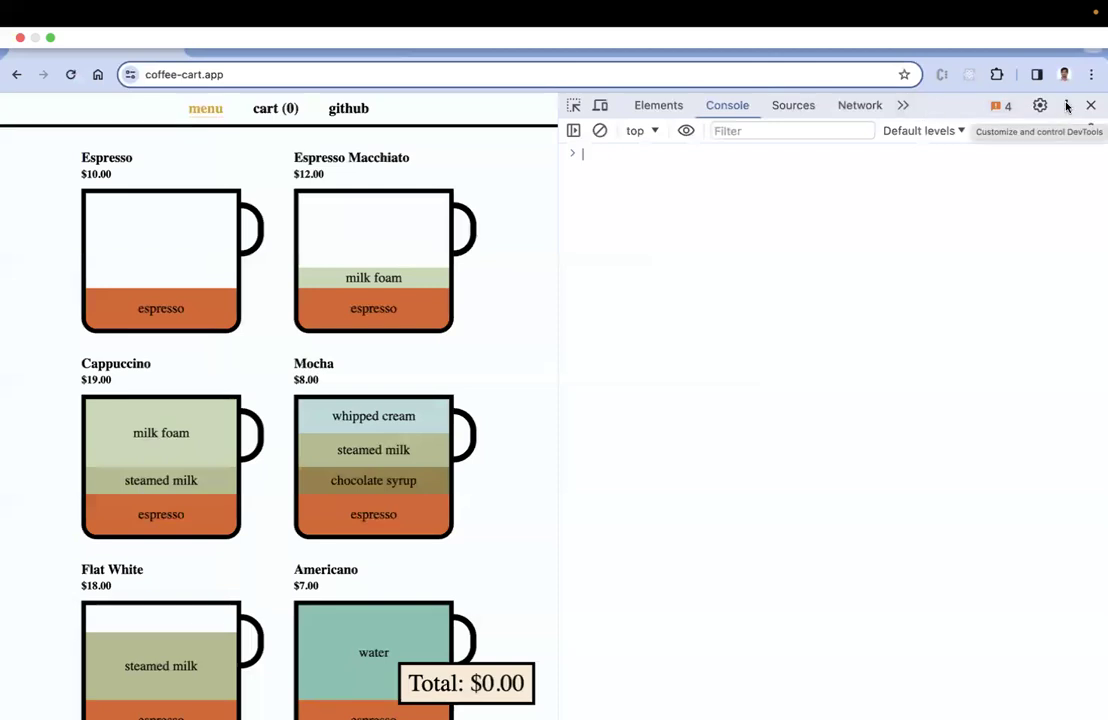
Filter the DevTools command menu to 're' to find the Recorder commands.
click(1064, 104)
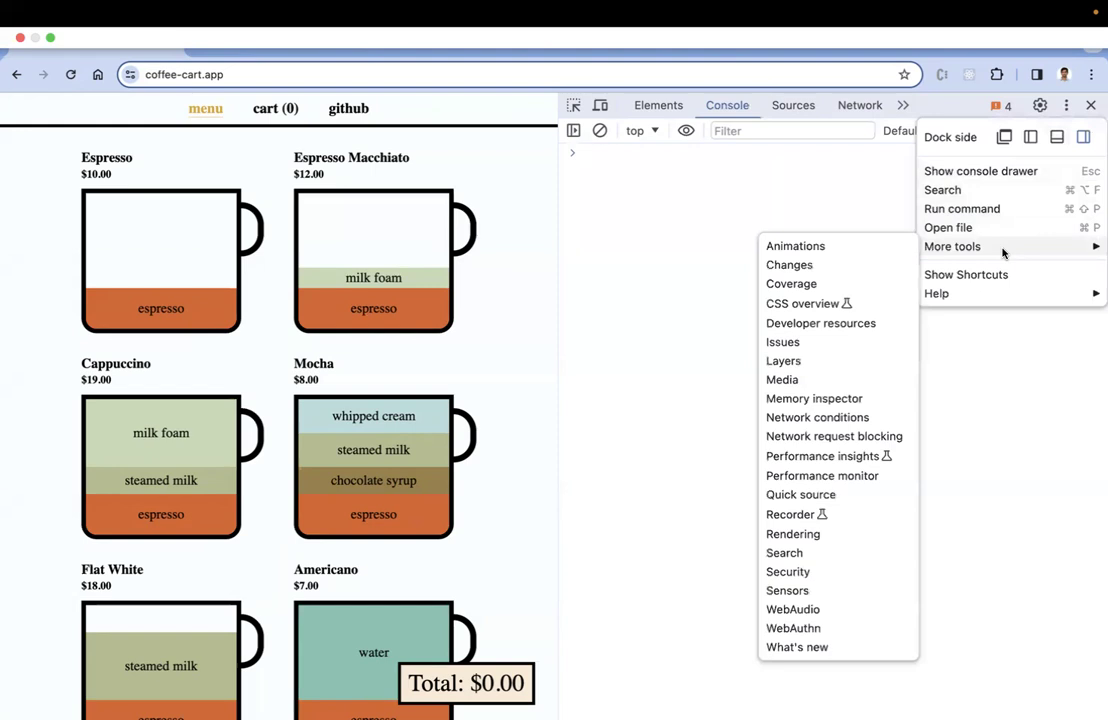
mouse_move(826, 512)
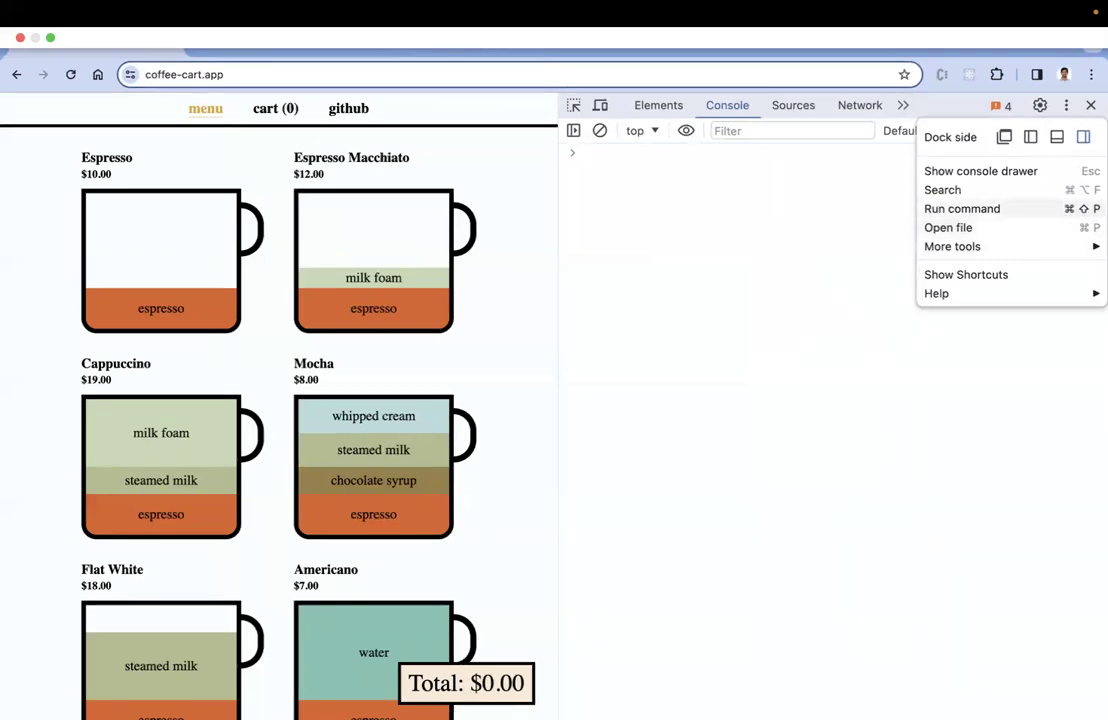
click(962, 208)
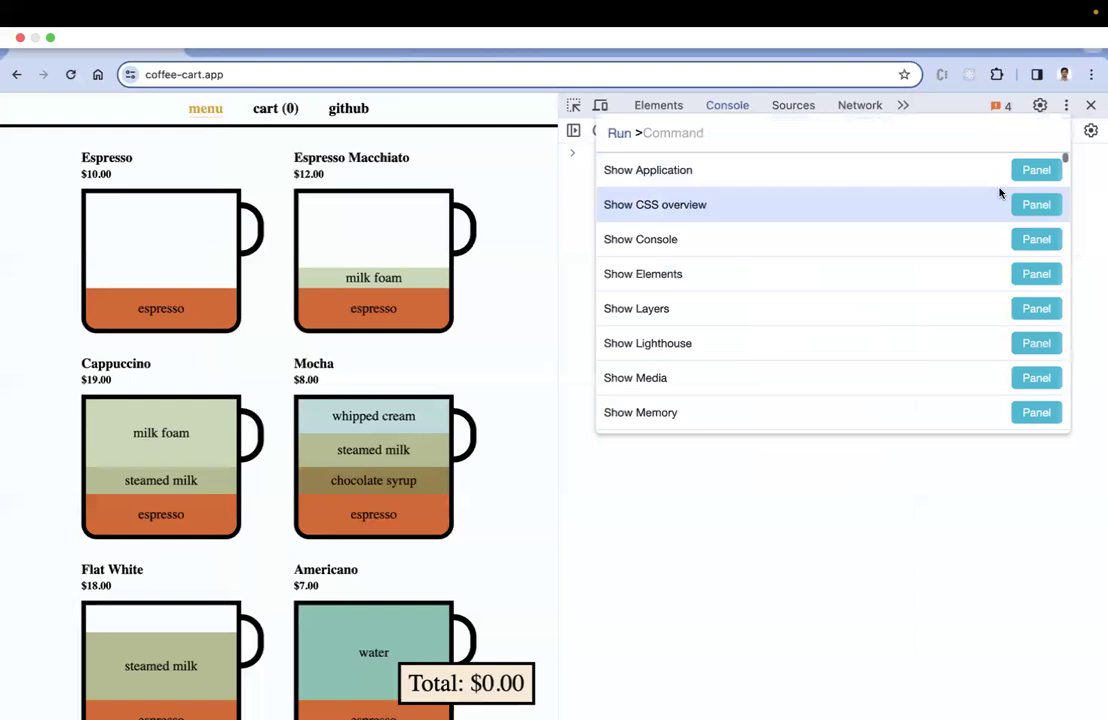
text(recor)
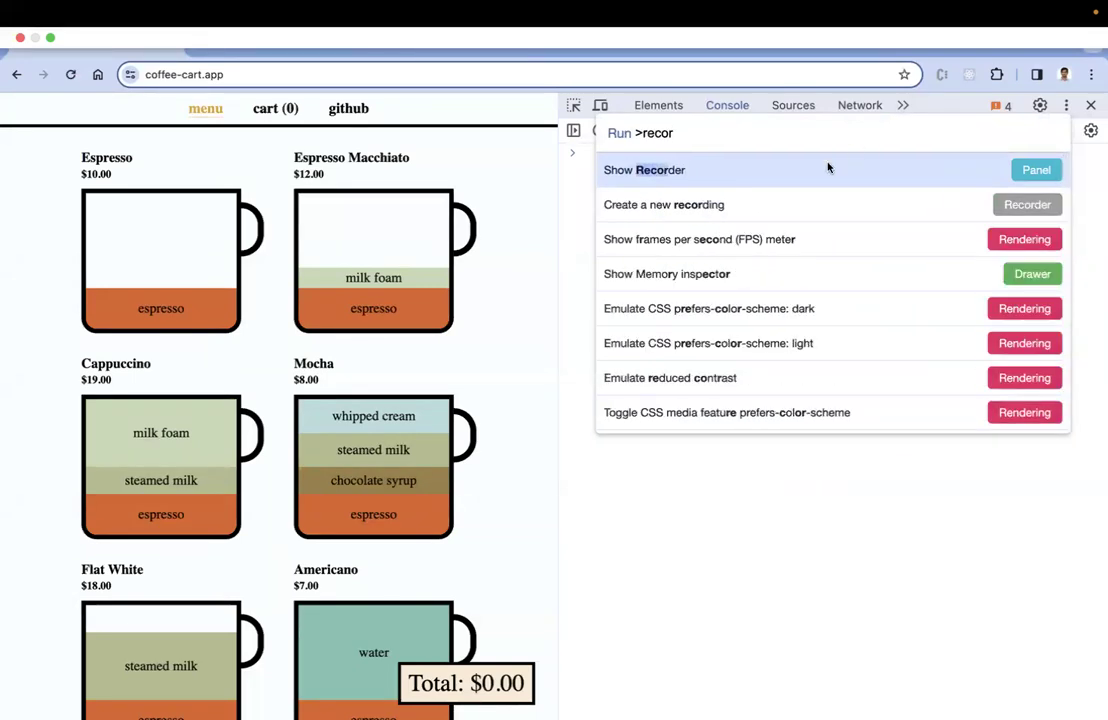
Show the Recorder panel and start a new recording named 'buying a coffe'.
click(644, 168)
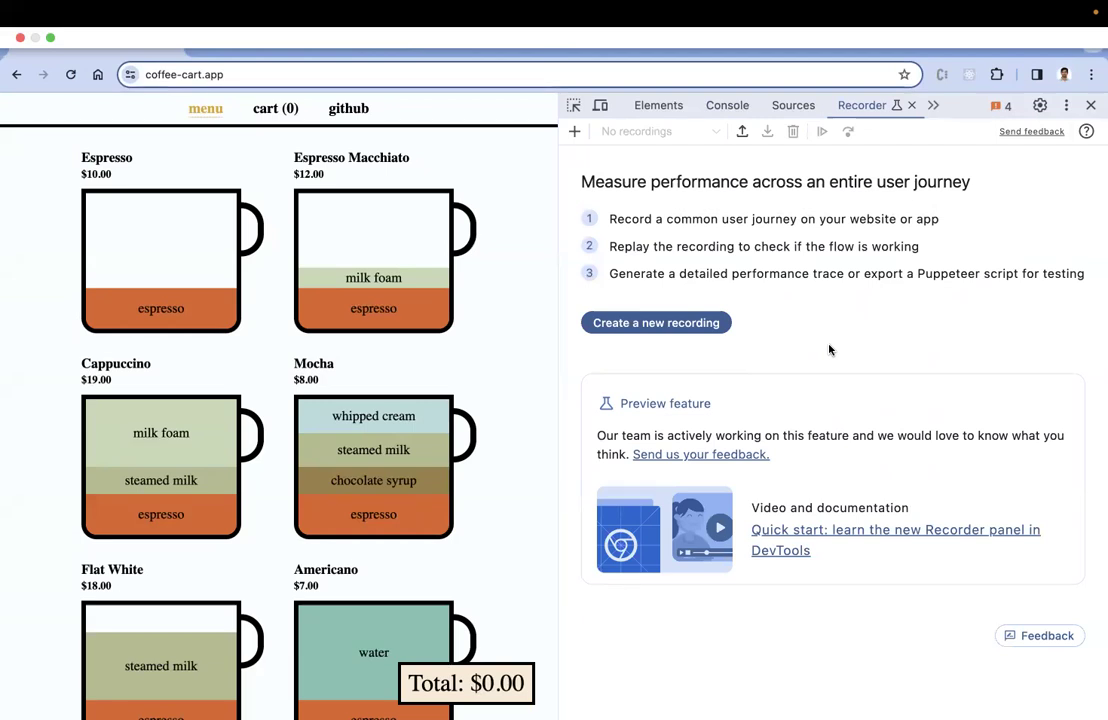
mouse_move(504, 384)
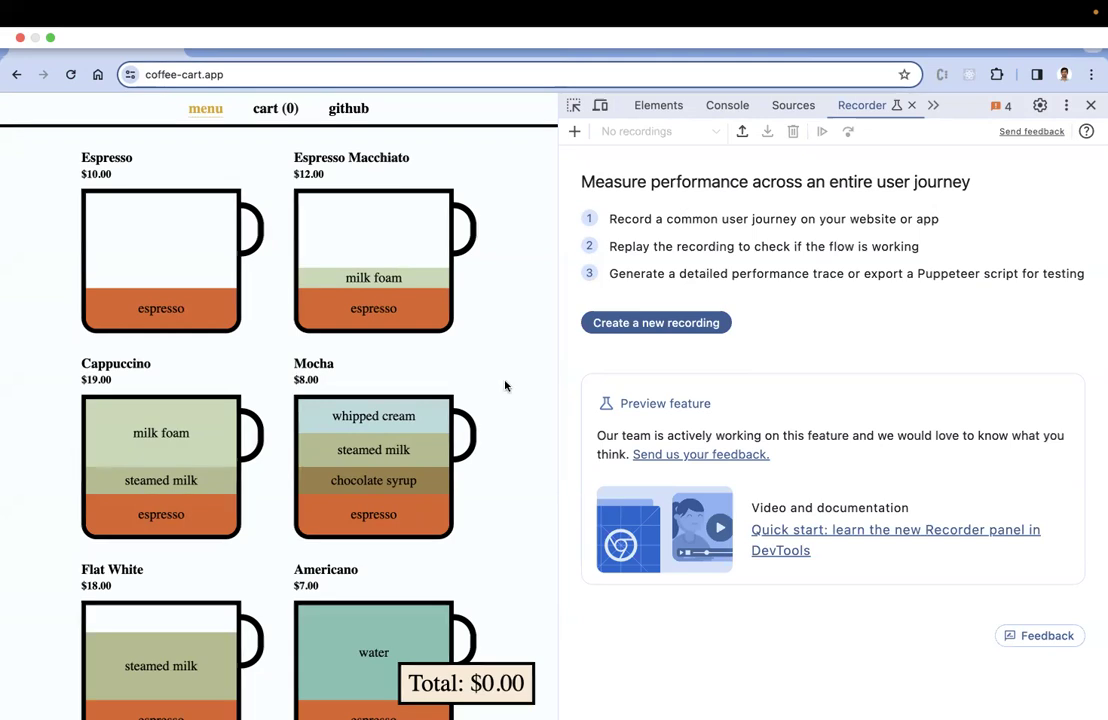
mouse_move(484, 392)
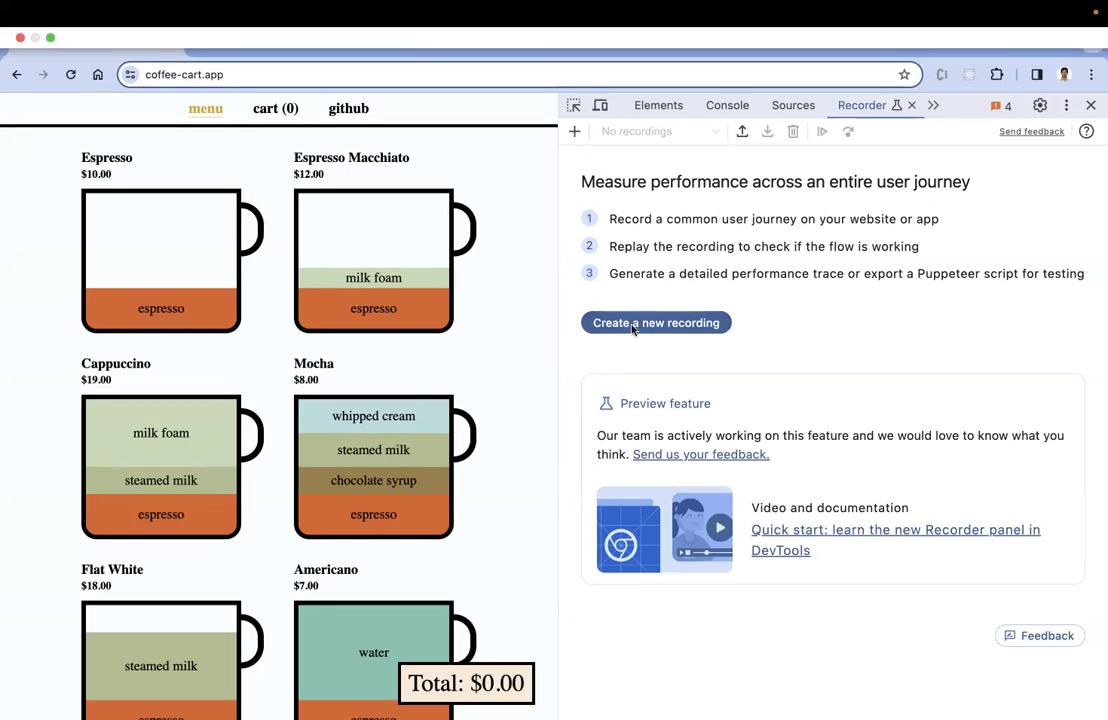
click(656, 322)
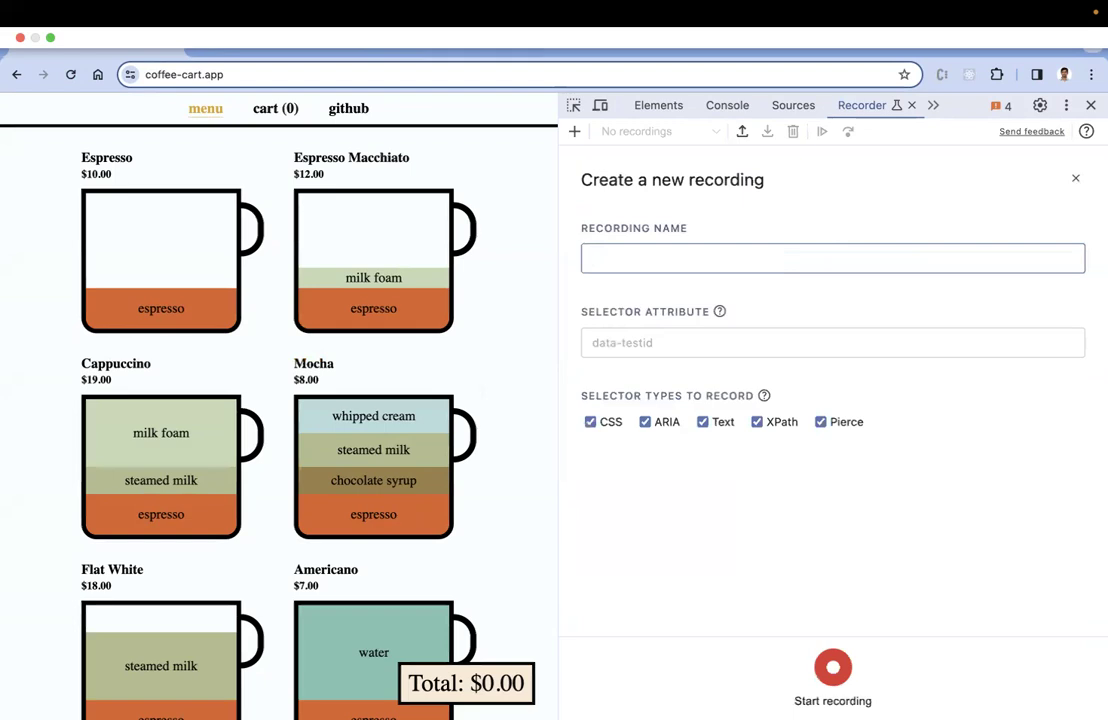
text(buying a co)
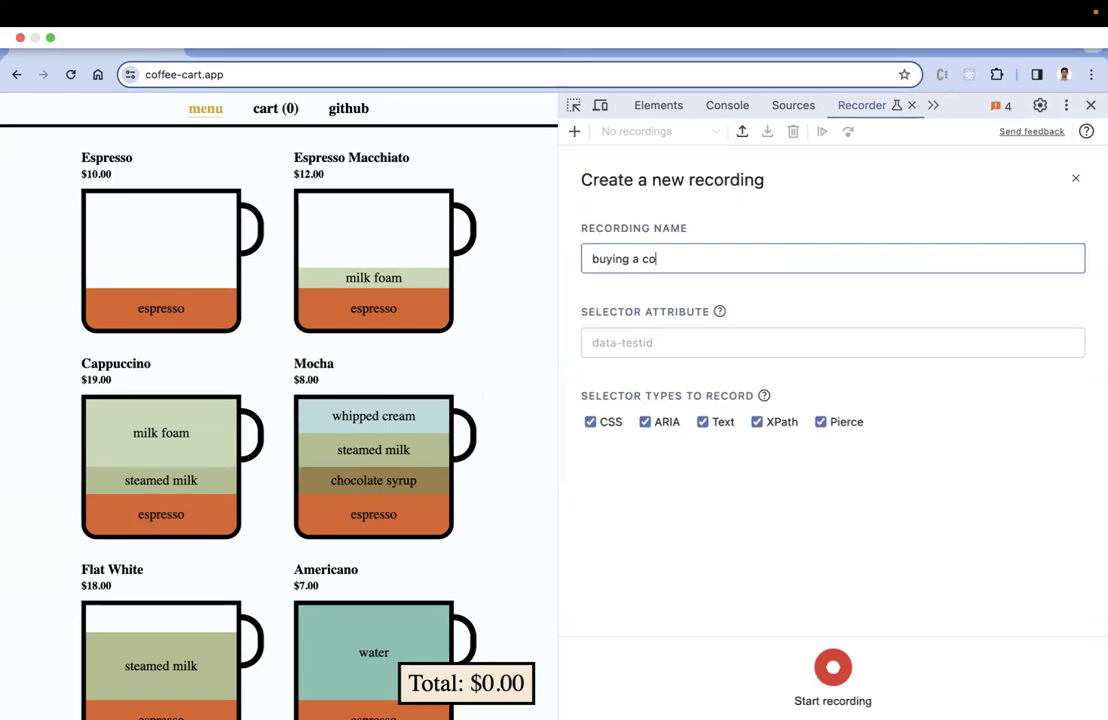
text(ffe)
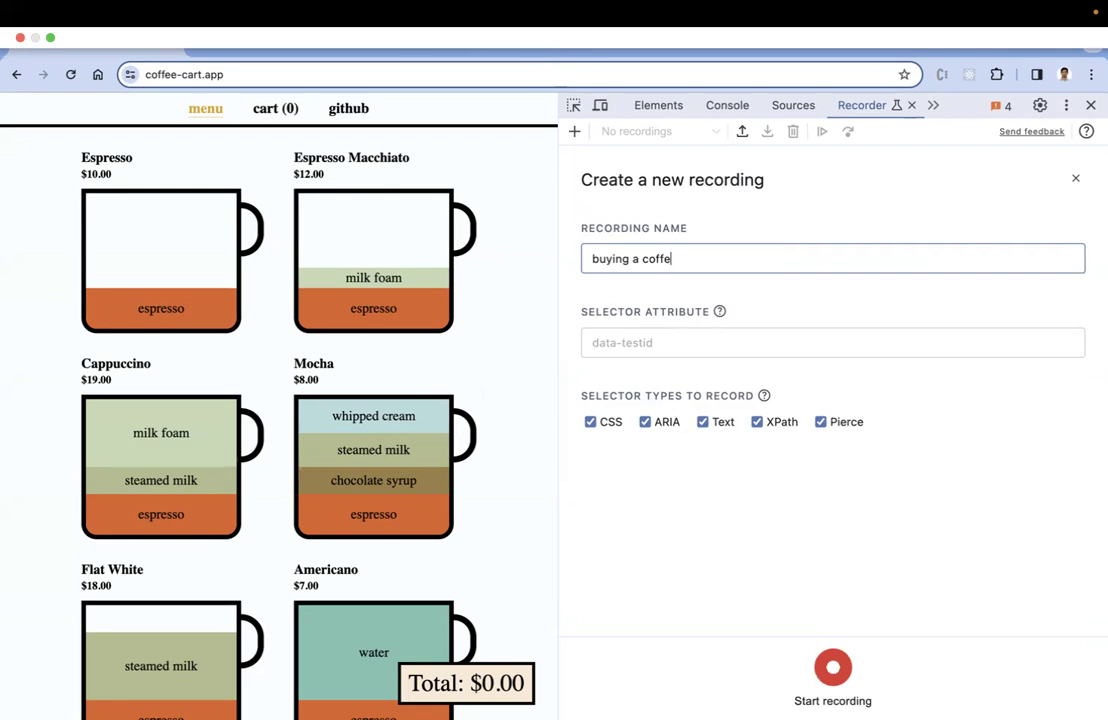
mouse_move(824, 650)
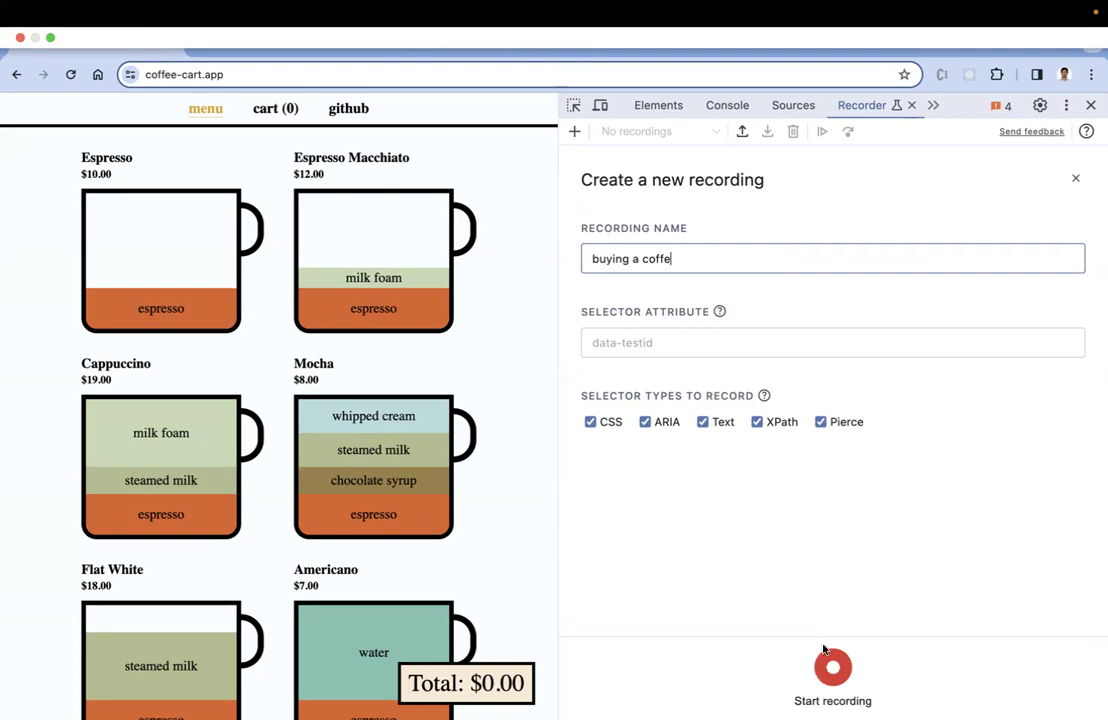
Record adding Espresso Macchiato and Mocha, checkout, promotion opt-in and payment submit.
click(828, 668)
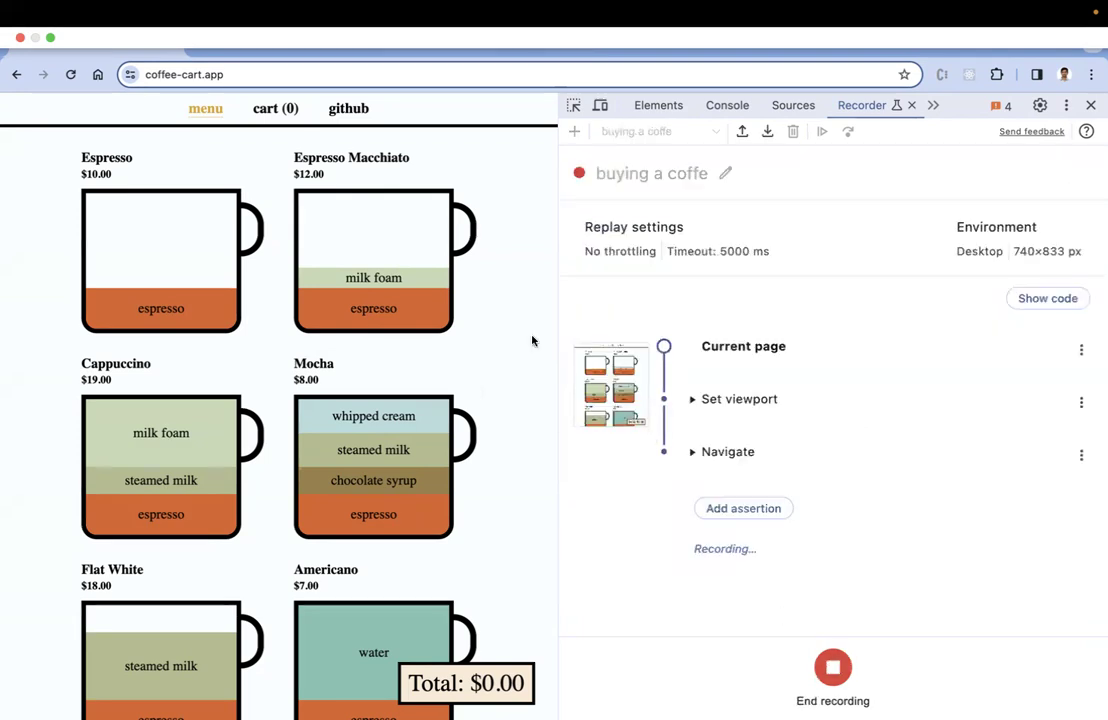
click(372, 250)
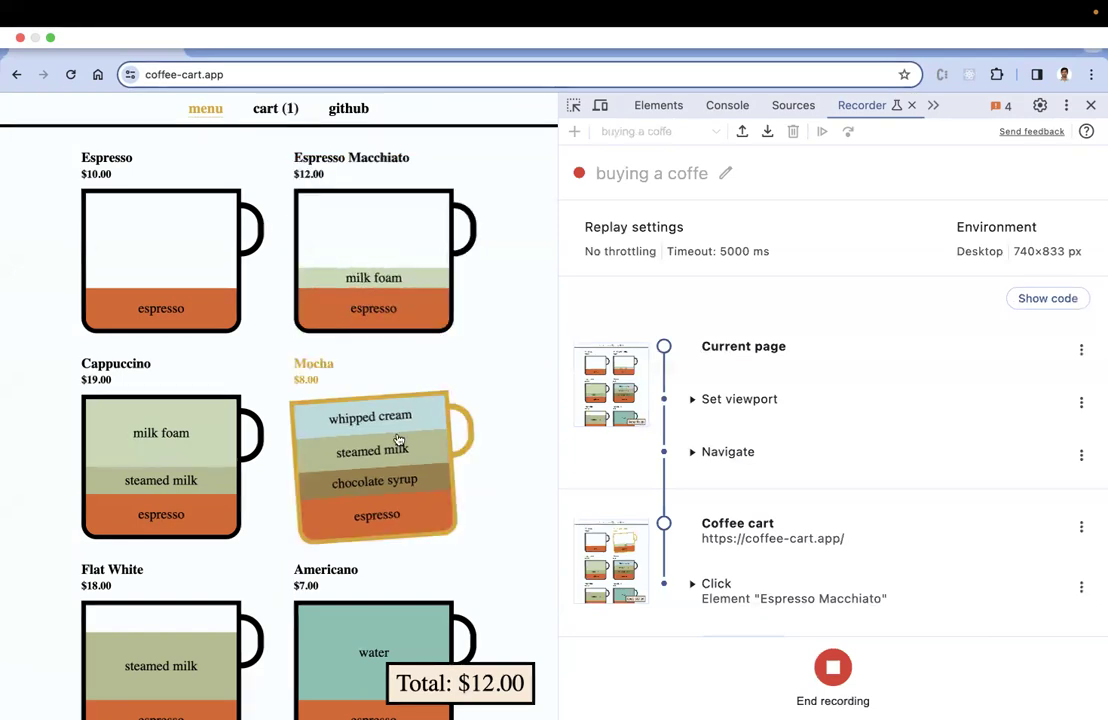
click(372, 464)
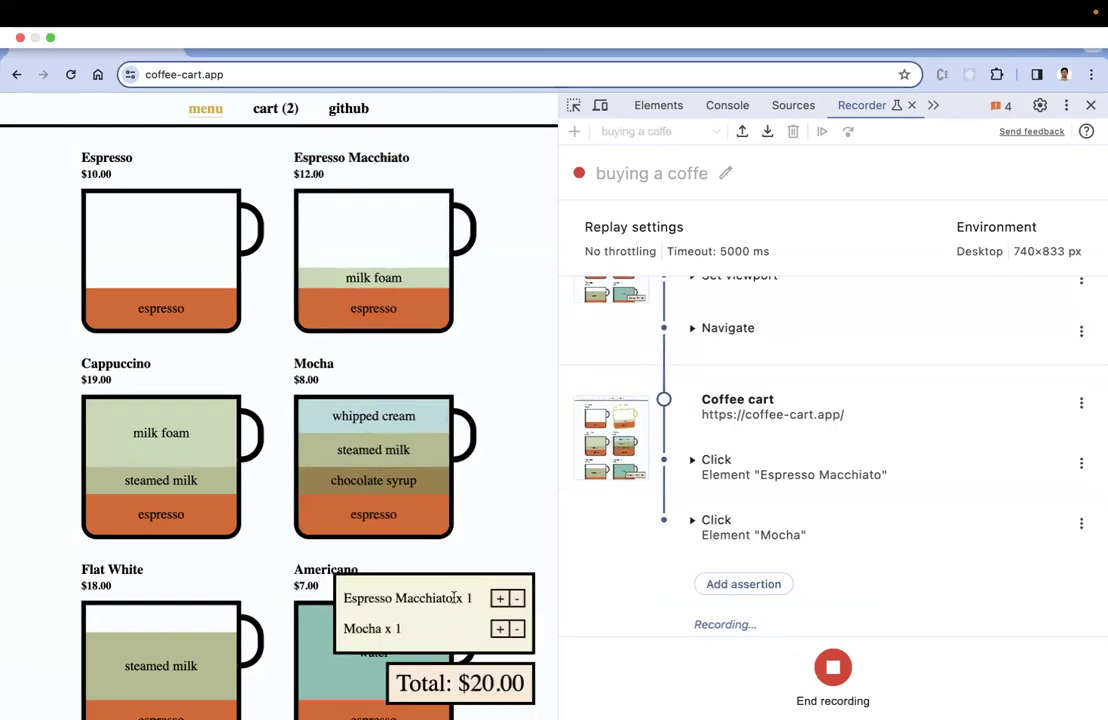
click(460, 684)
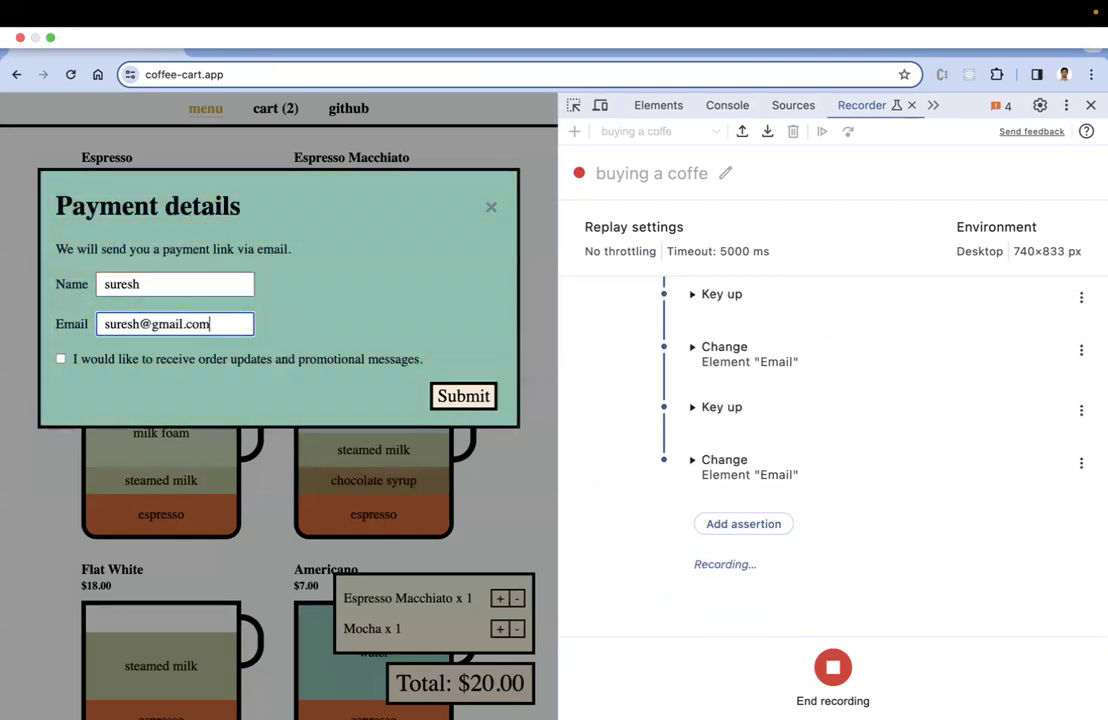
click(60, 360)
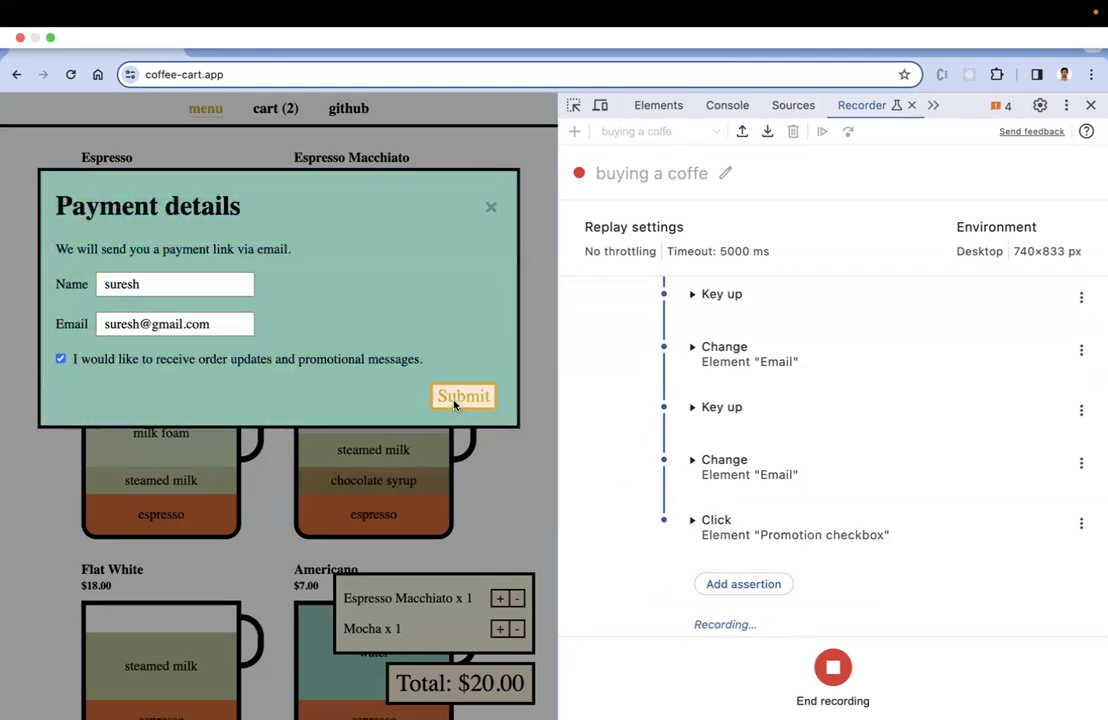
click(462, 396)
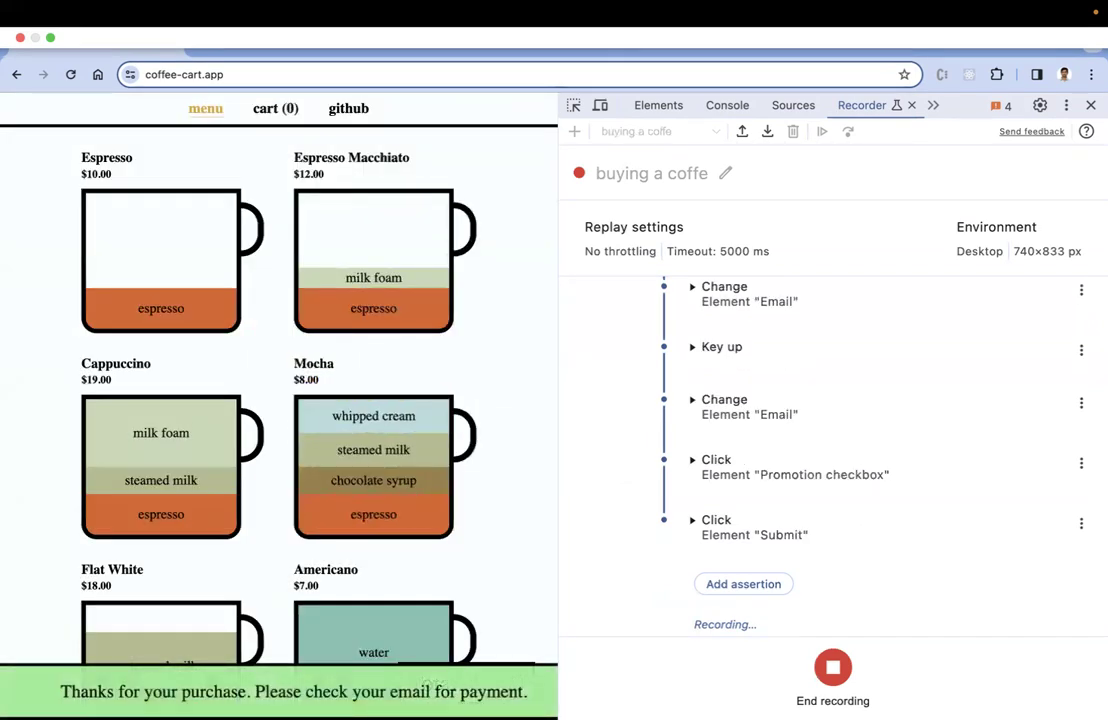
mouse_move(396, 456)
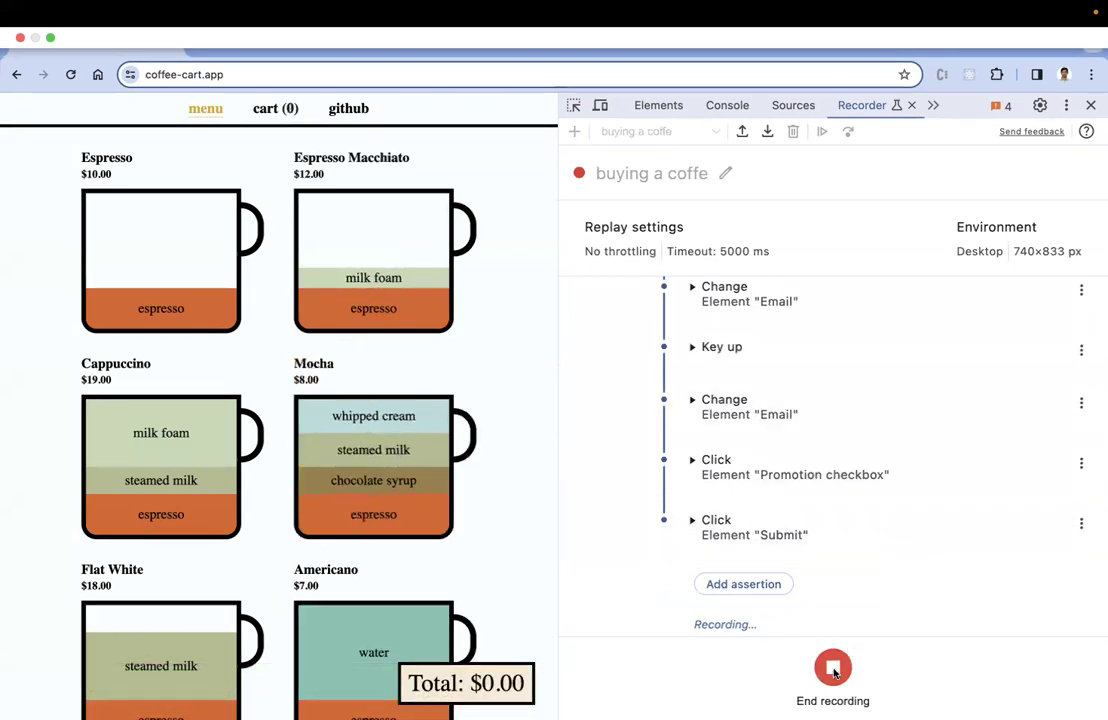
End the recording, replay the purchase flow and choose Slow replay speed.
click(828, 664)
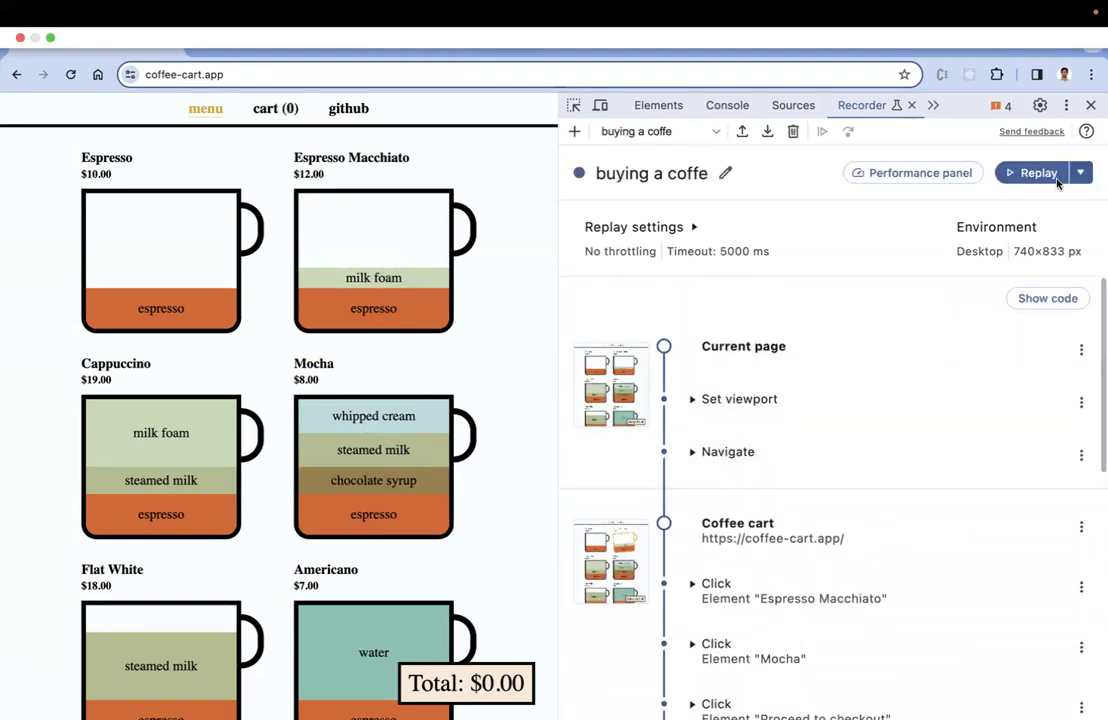
click(1028, 172)
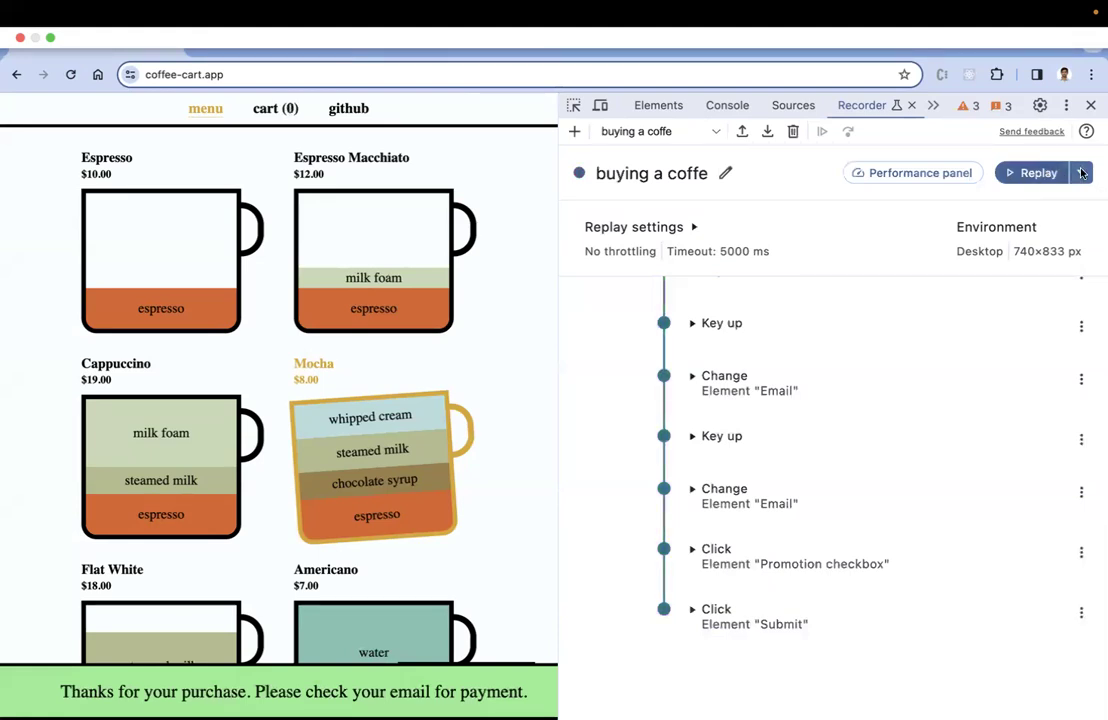
click(1080, 174)
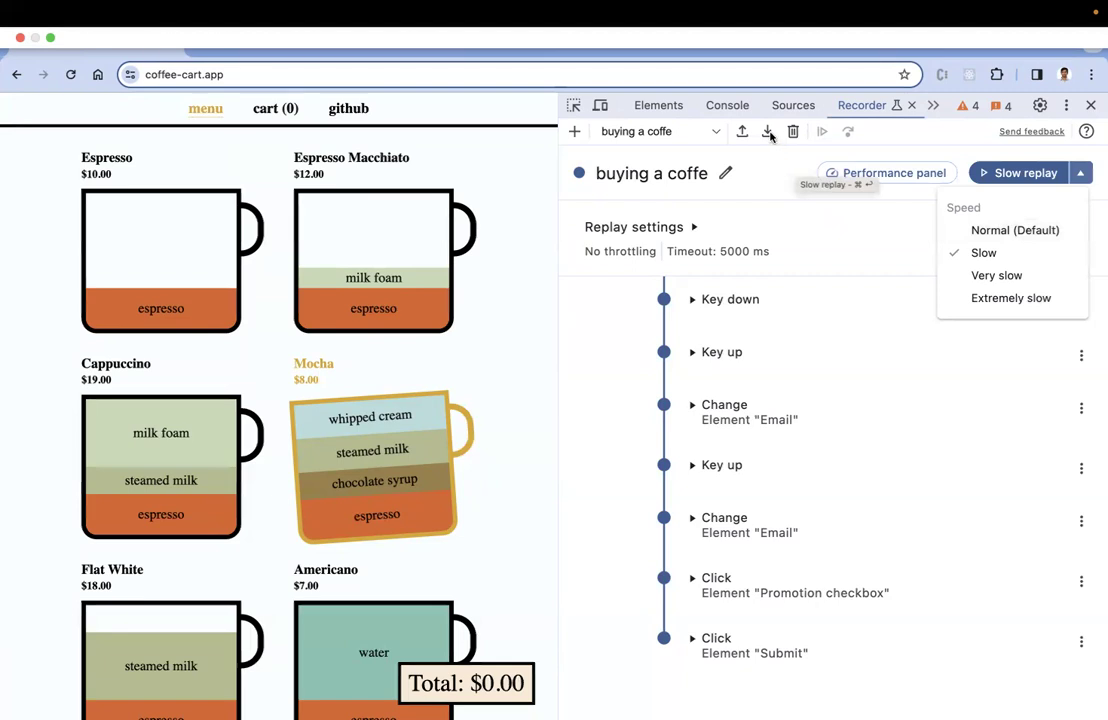
mouse_move(768, 132)
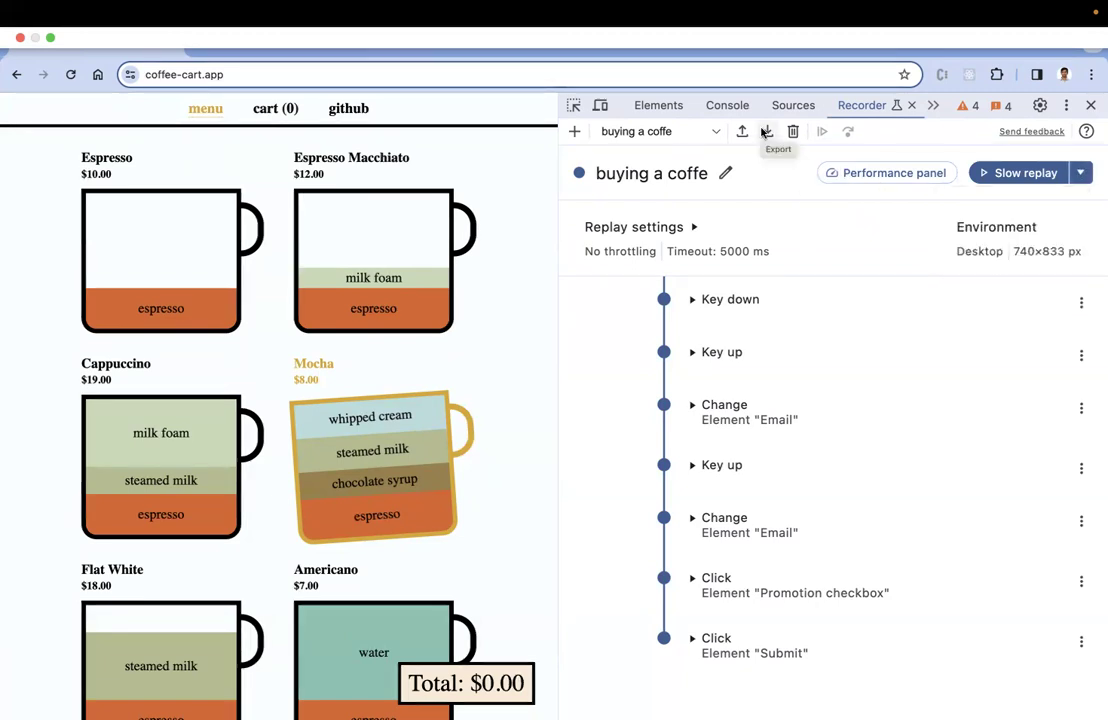
click(766, 132)
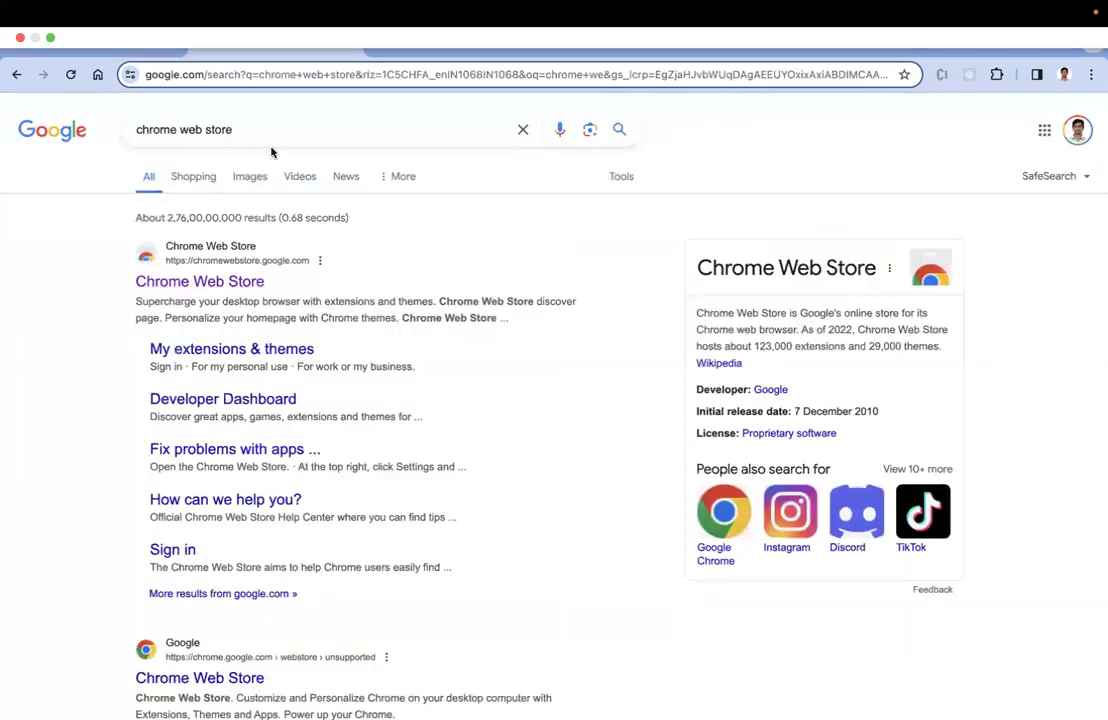
Find 'cypress' in the Chrome Web Store and bring up the Cypress Chrome Recorder extension.
click(200, 280)
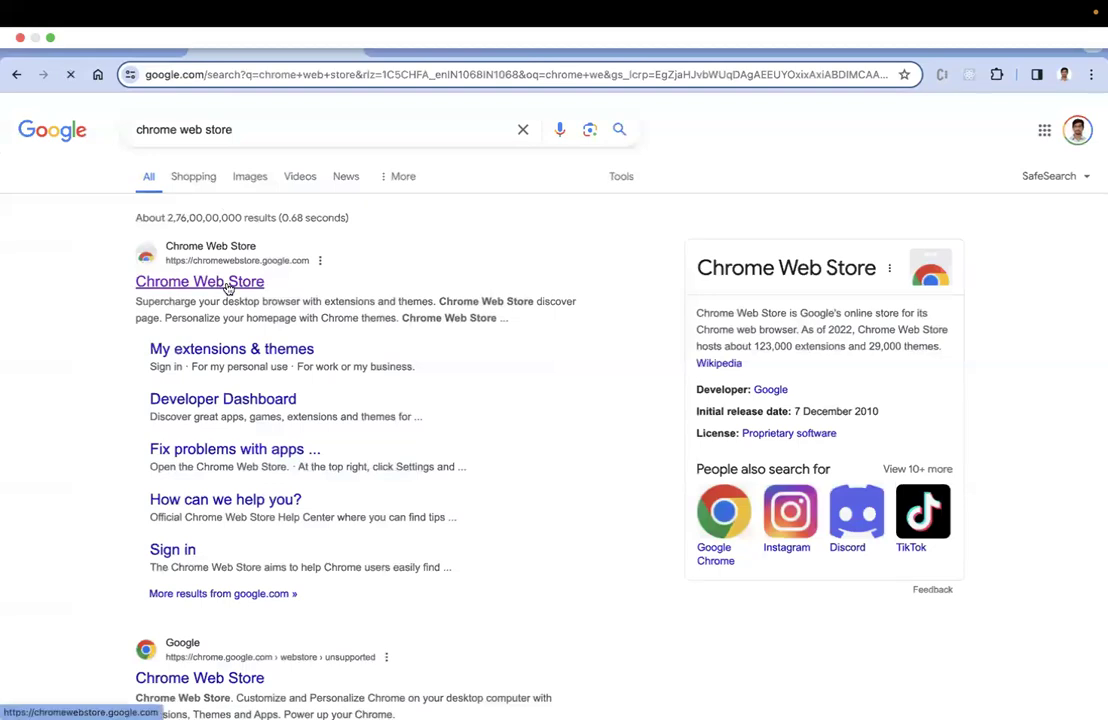
click(200, 280)
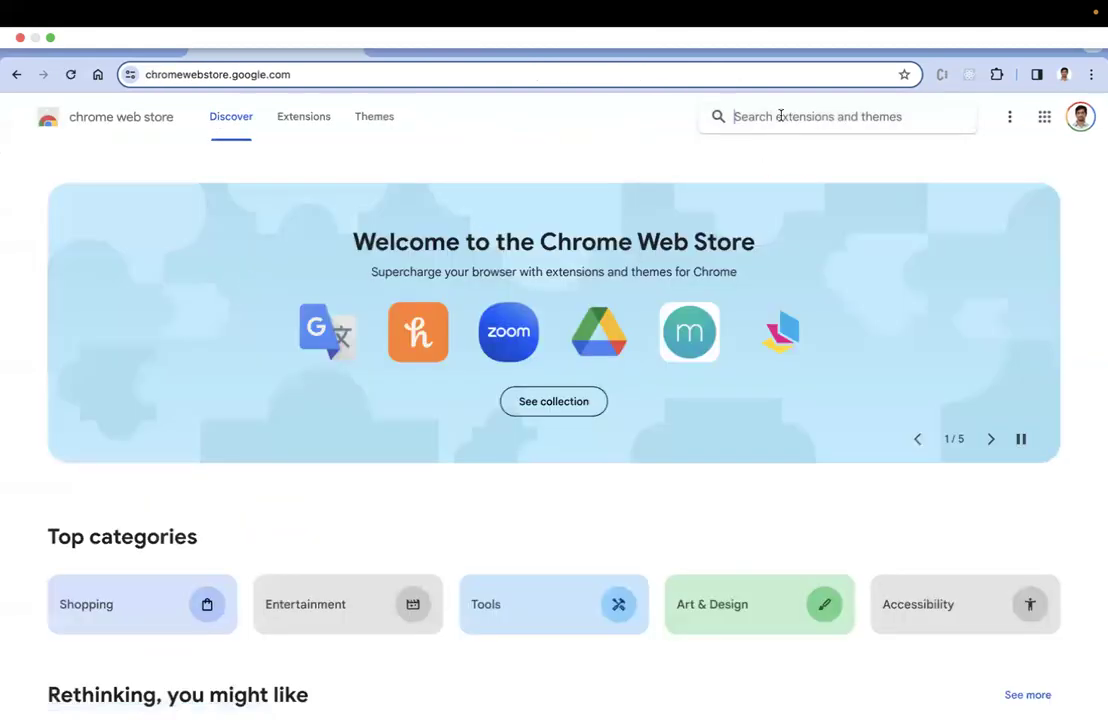
text(cypress ch)
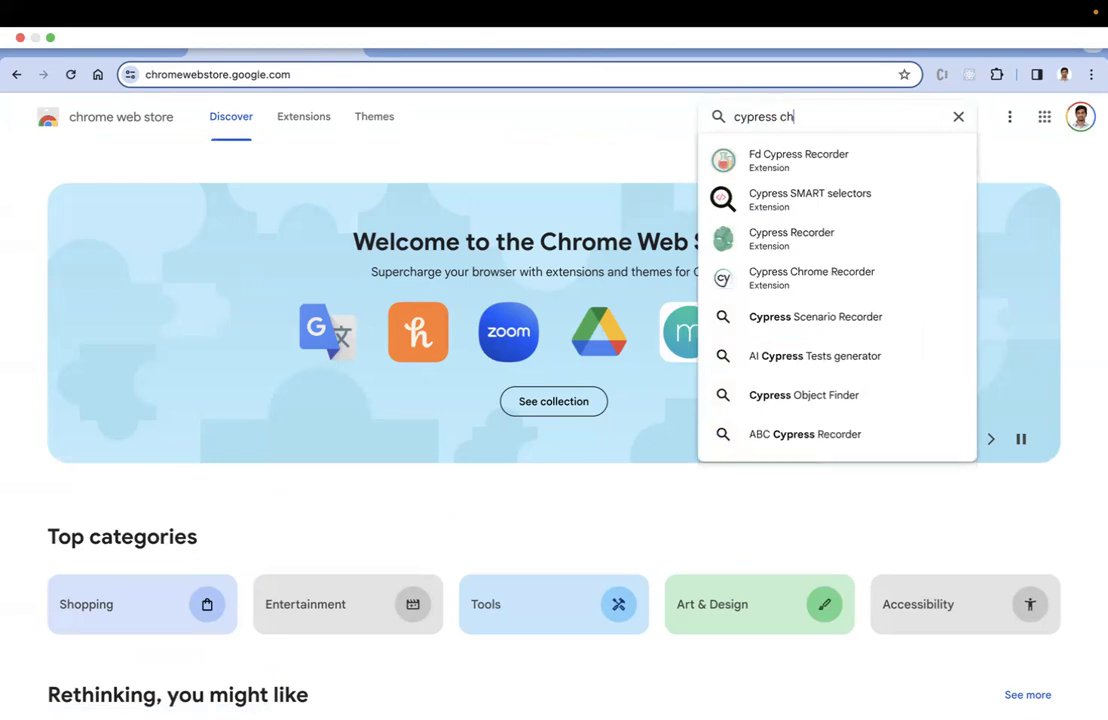
click(812, 276)
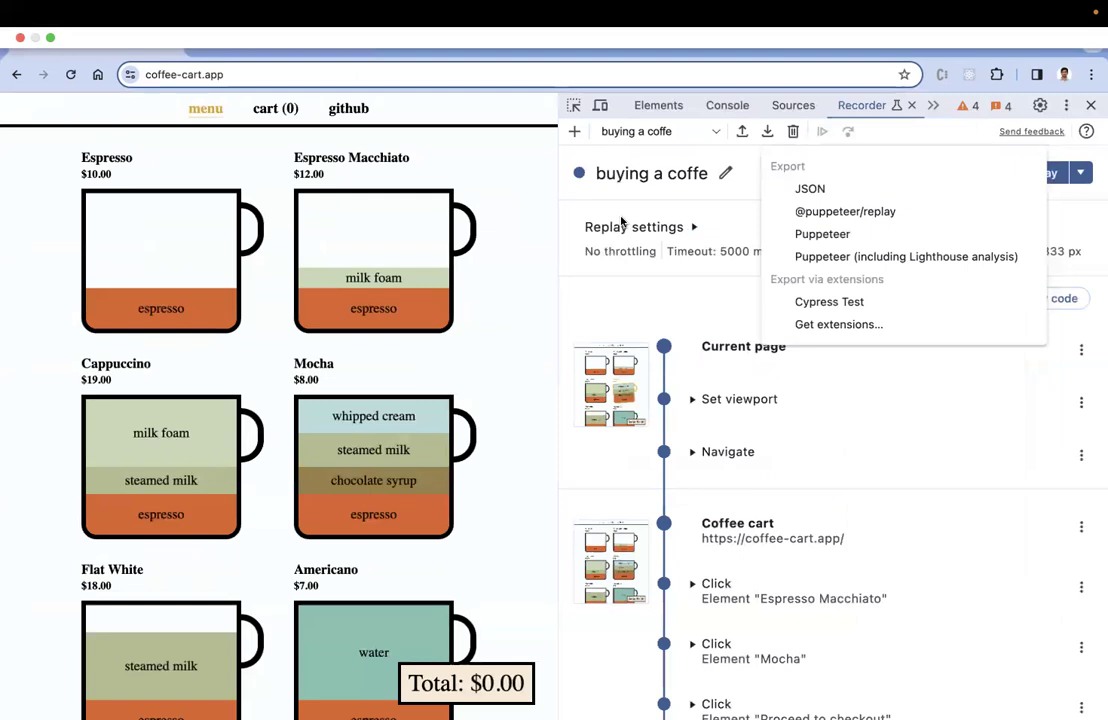
mouse_move(748, 292)
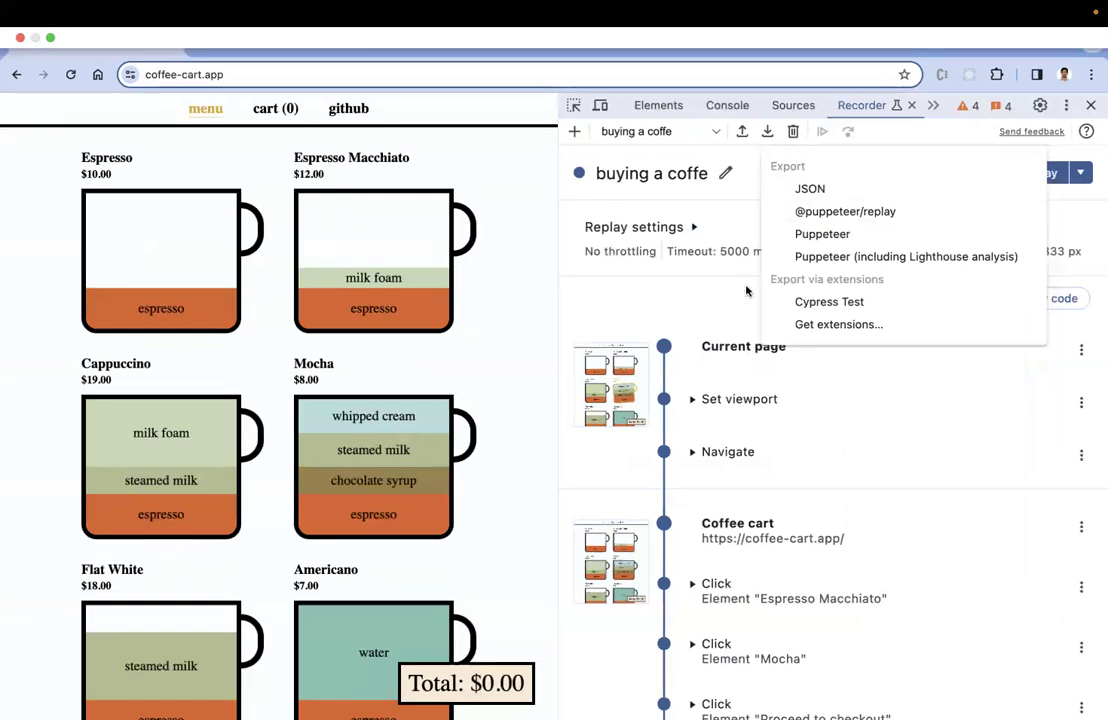
mouse_move(828, 300)
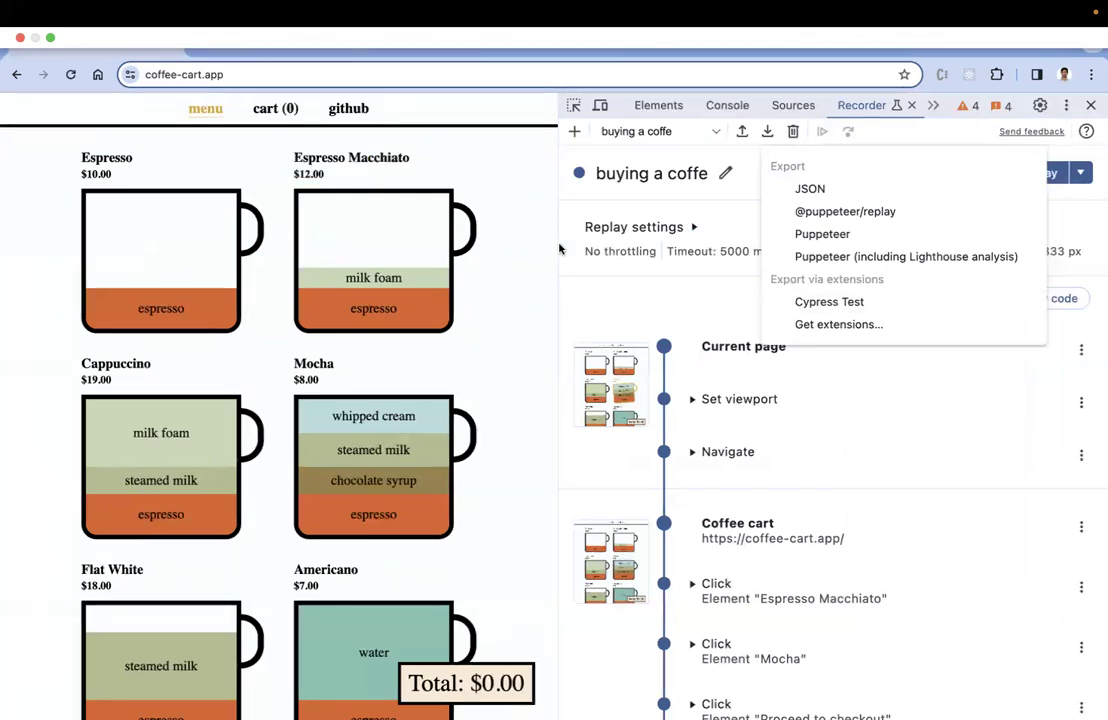
mouse_move(552, 252)
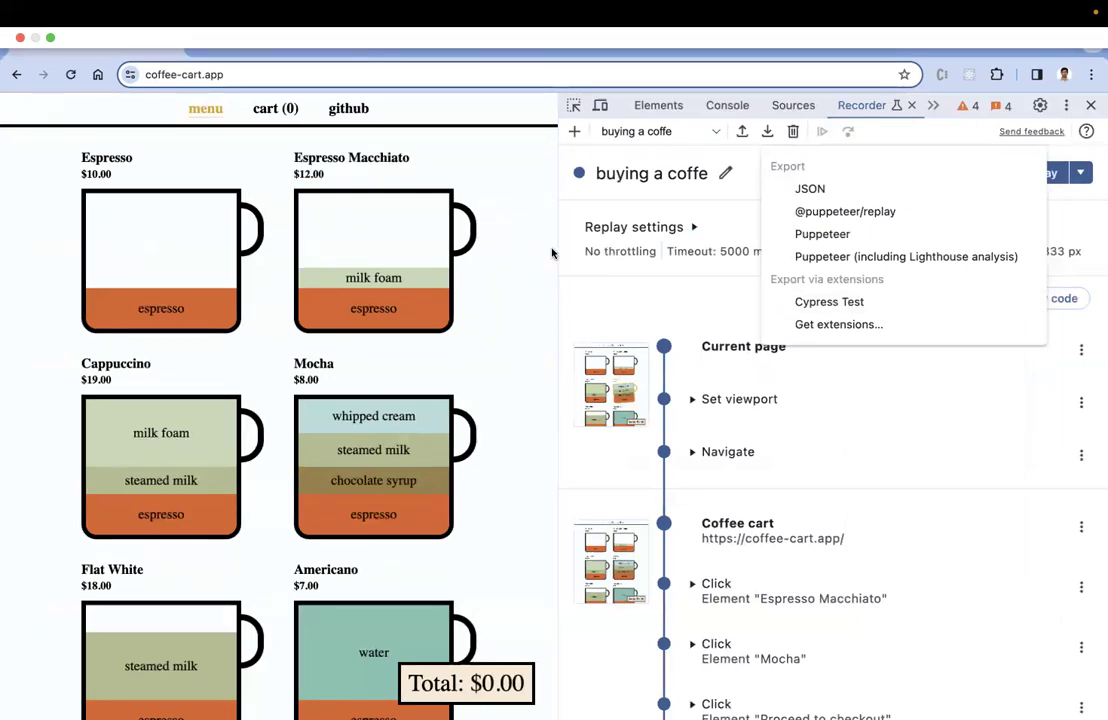
mouse_move(828, 302)
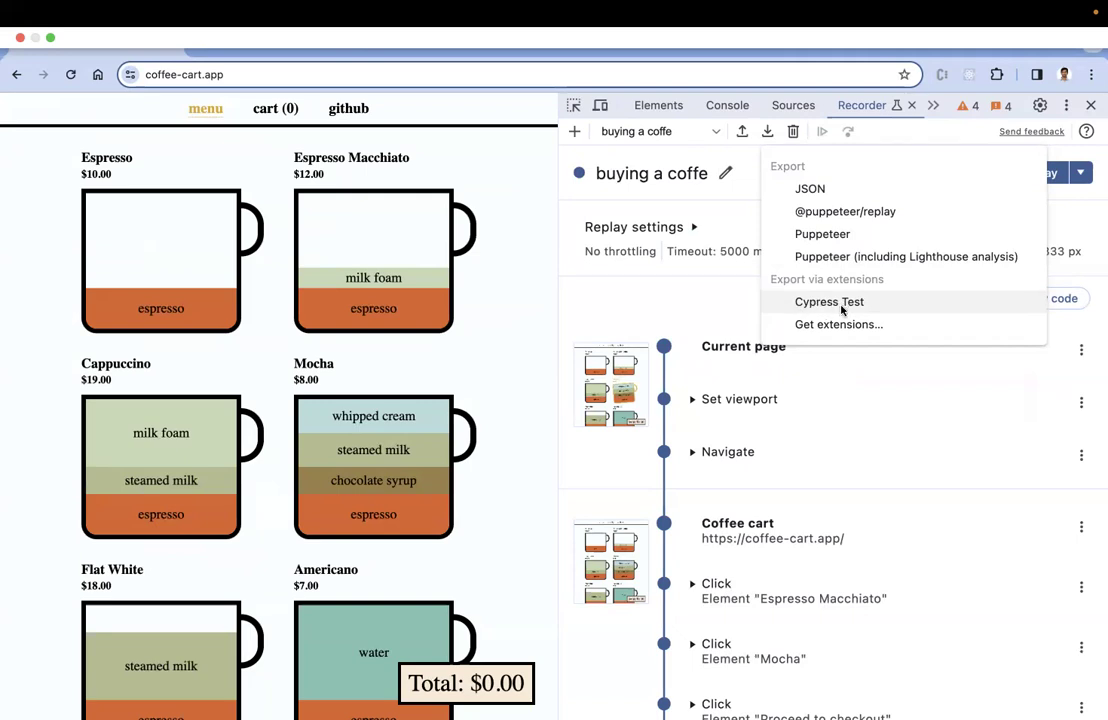
mouse_move(840, 304)
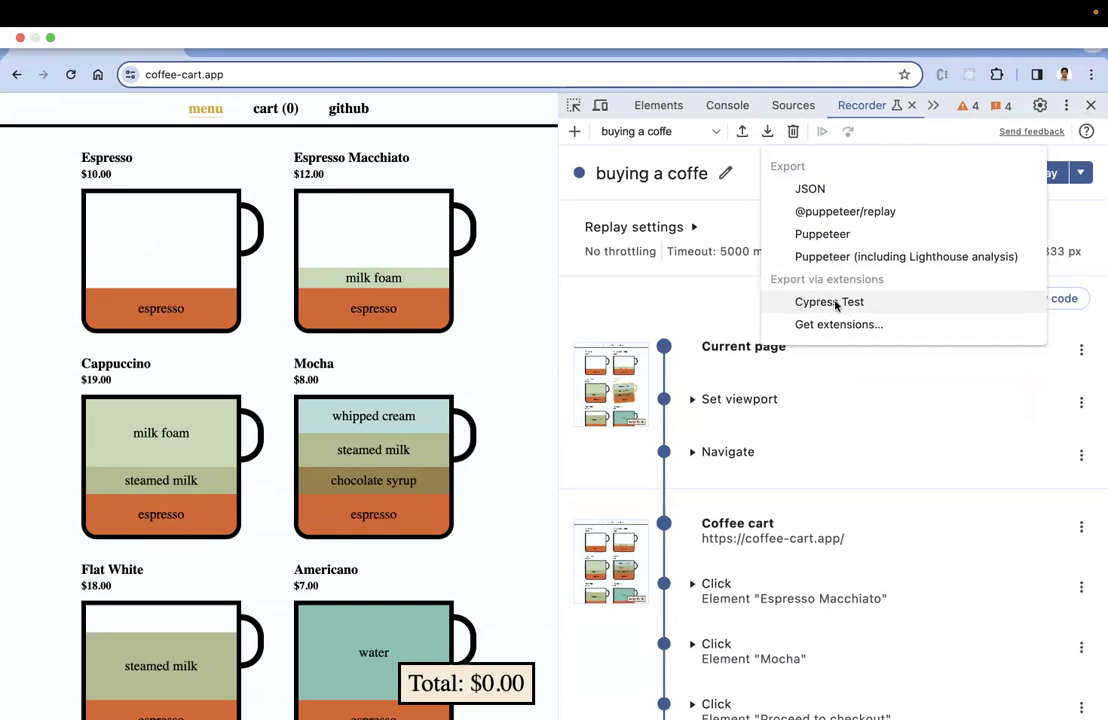
mouse_move(836, 302)
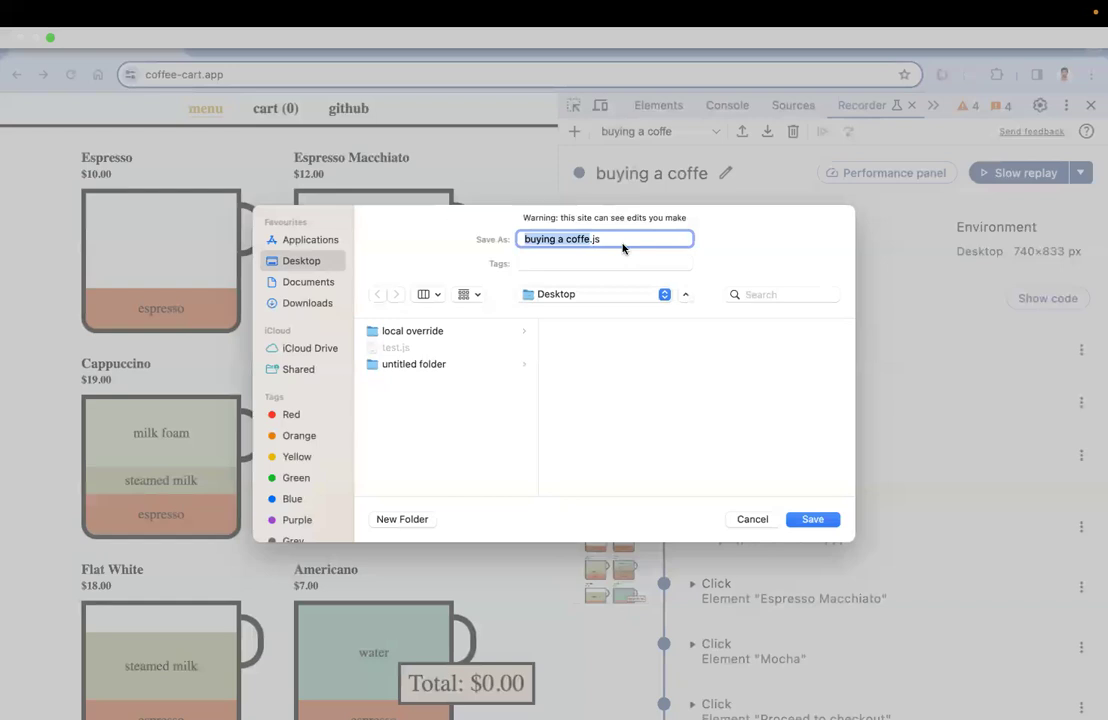
mouse_move(782, 496)
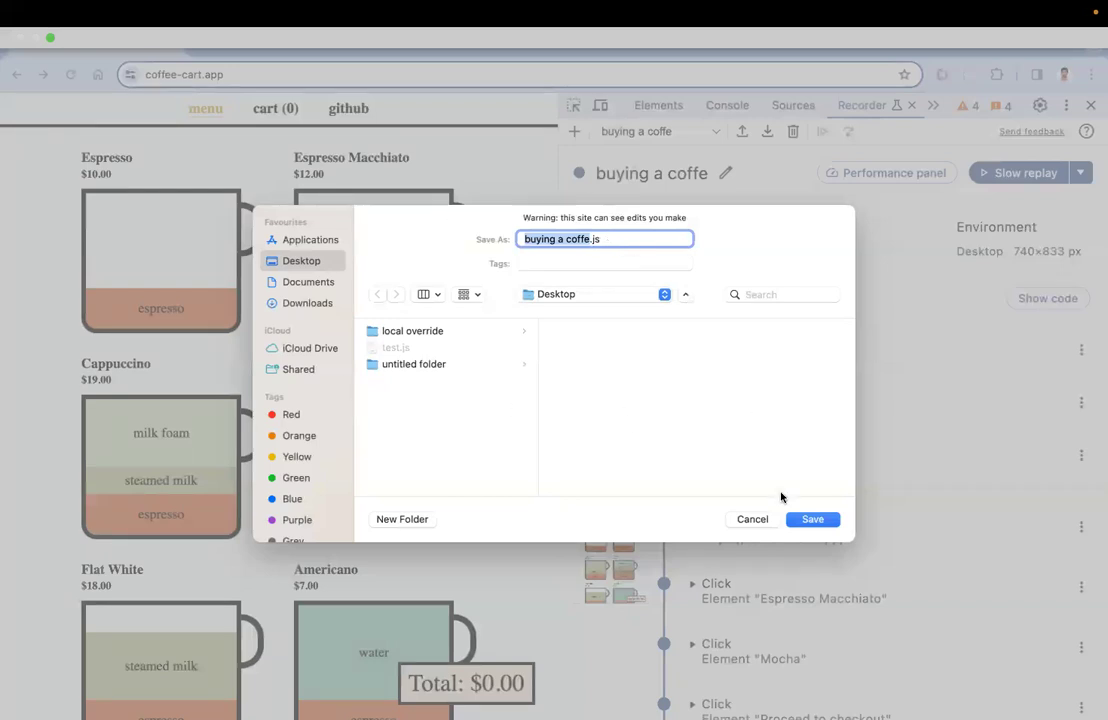
Save the exported Cypress test as 'buying a coffe.js' on the Desktop.
click(752, 520)
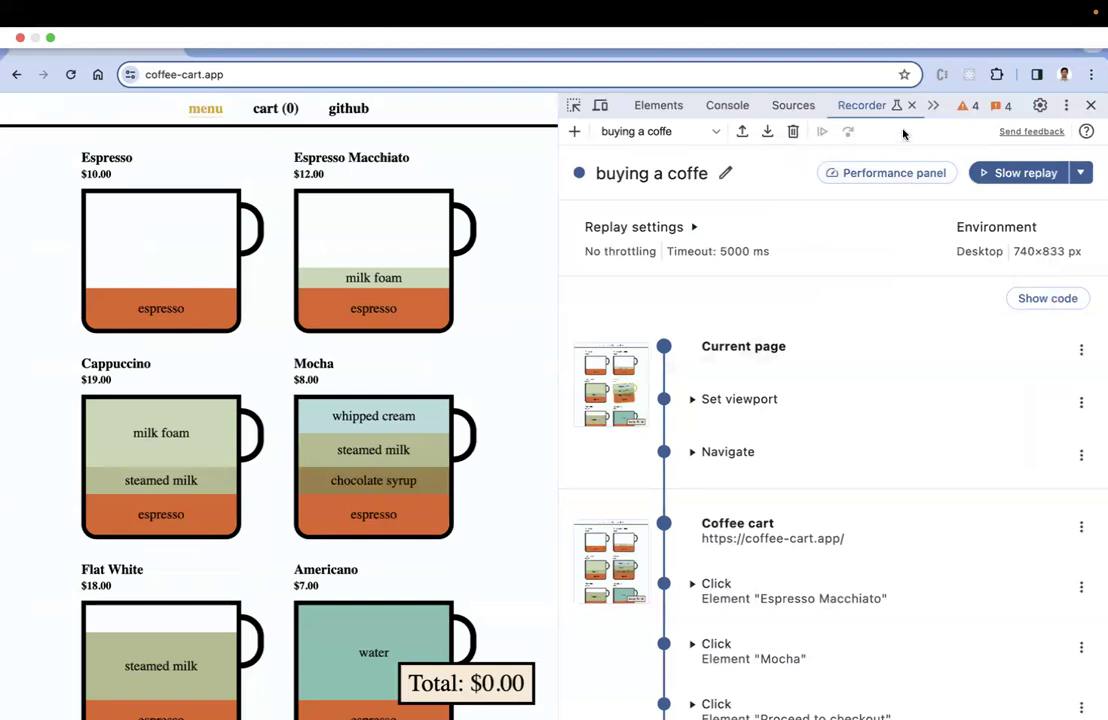
mouse_move(814, 186)
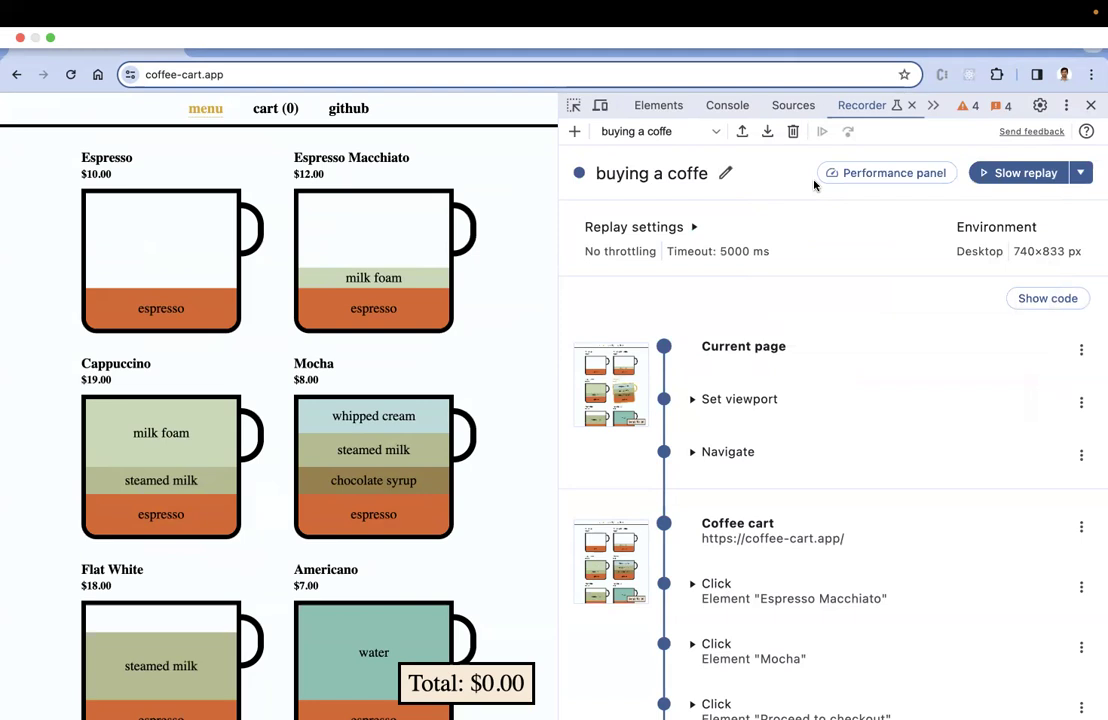
mouse_move(788, 114)
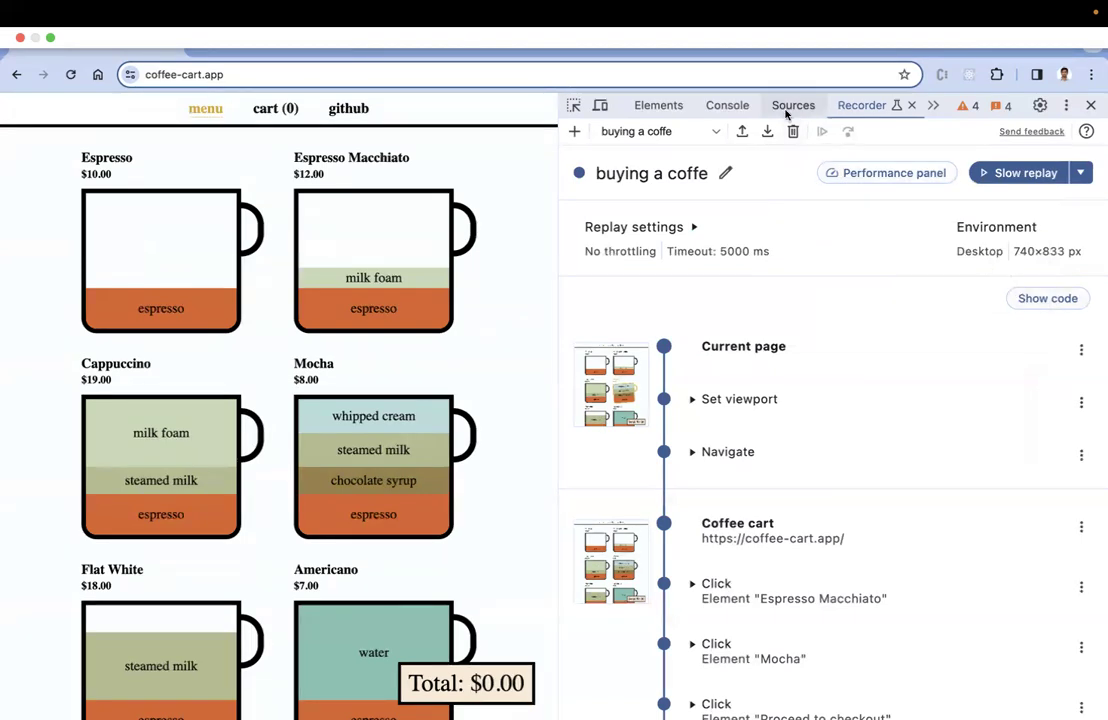
click(1048, 298)
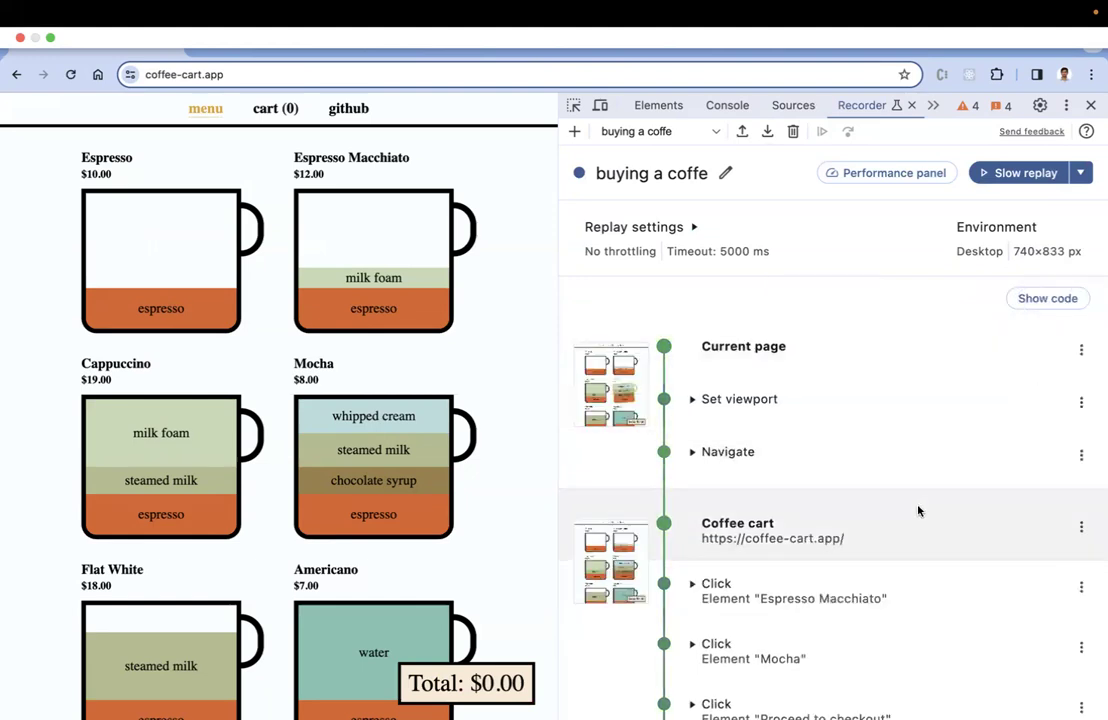
scroll(down, 3)
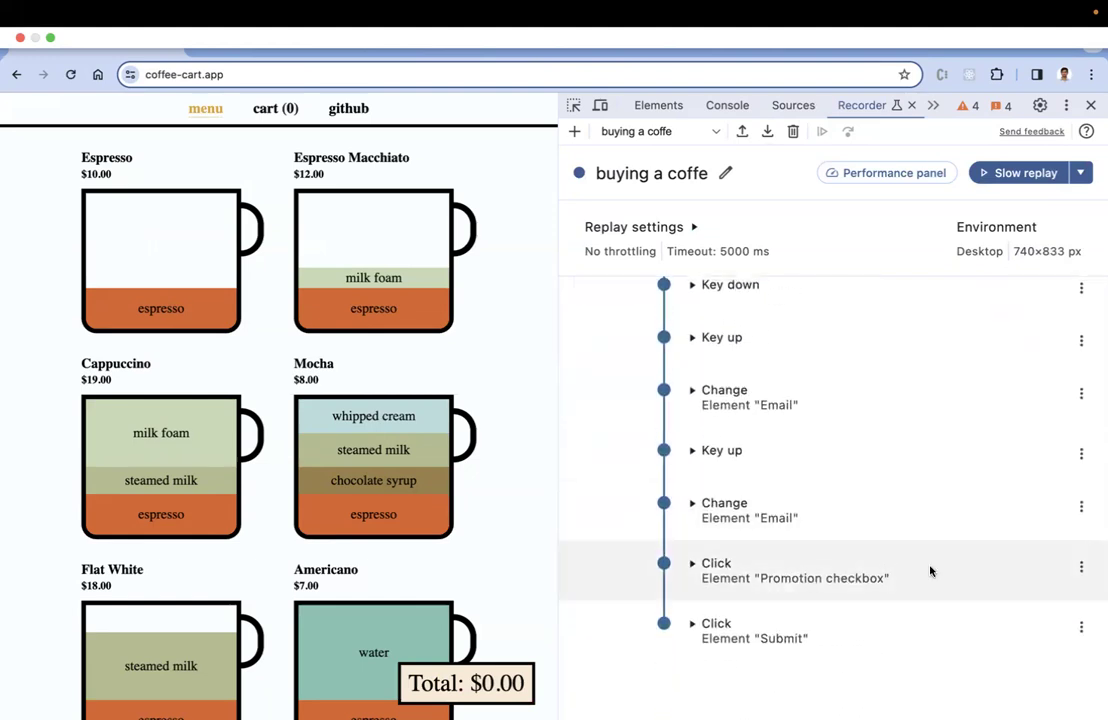
mouse_move(968, 560)
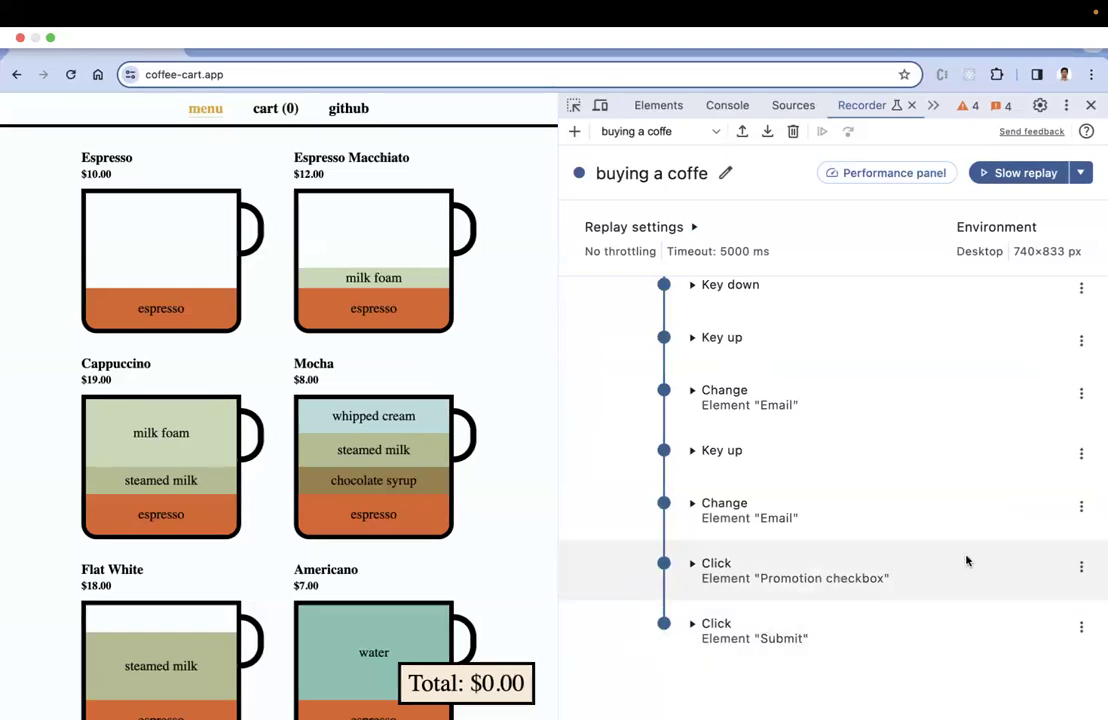
Insert a Wait for element step after the 'Click Promotion checkbox' step and expand it.
click(1080, 568)
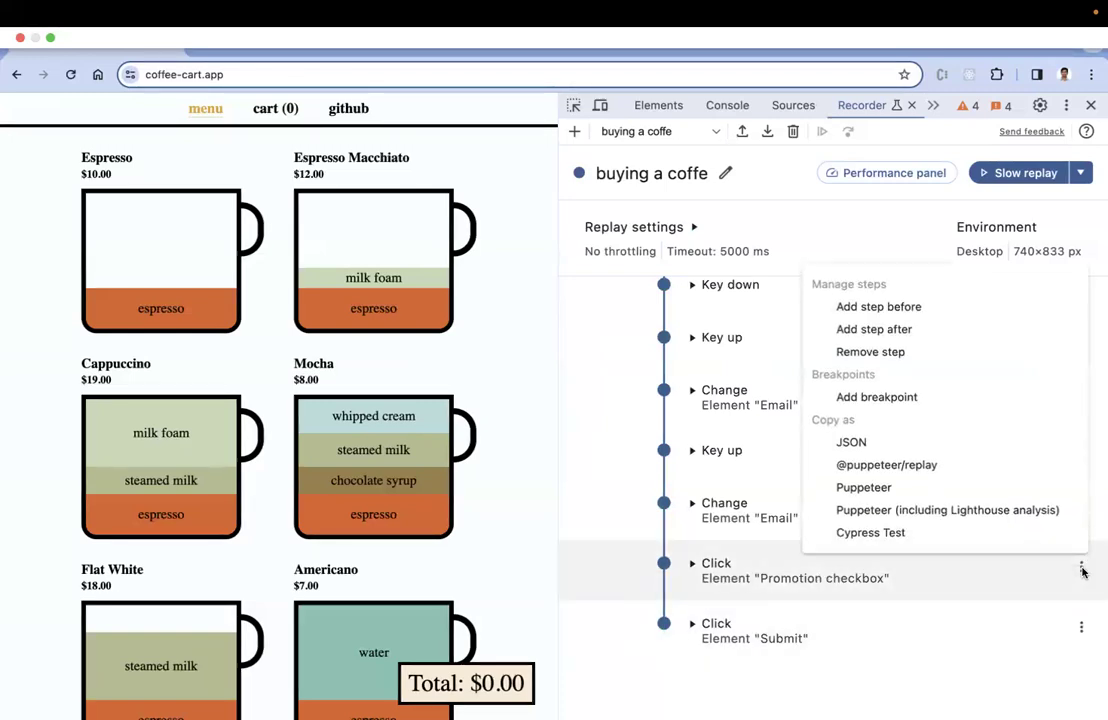
mouse_move(878, 306)
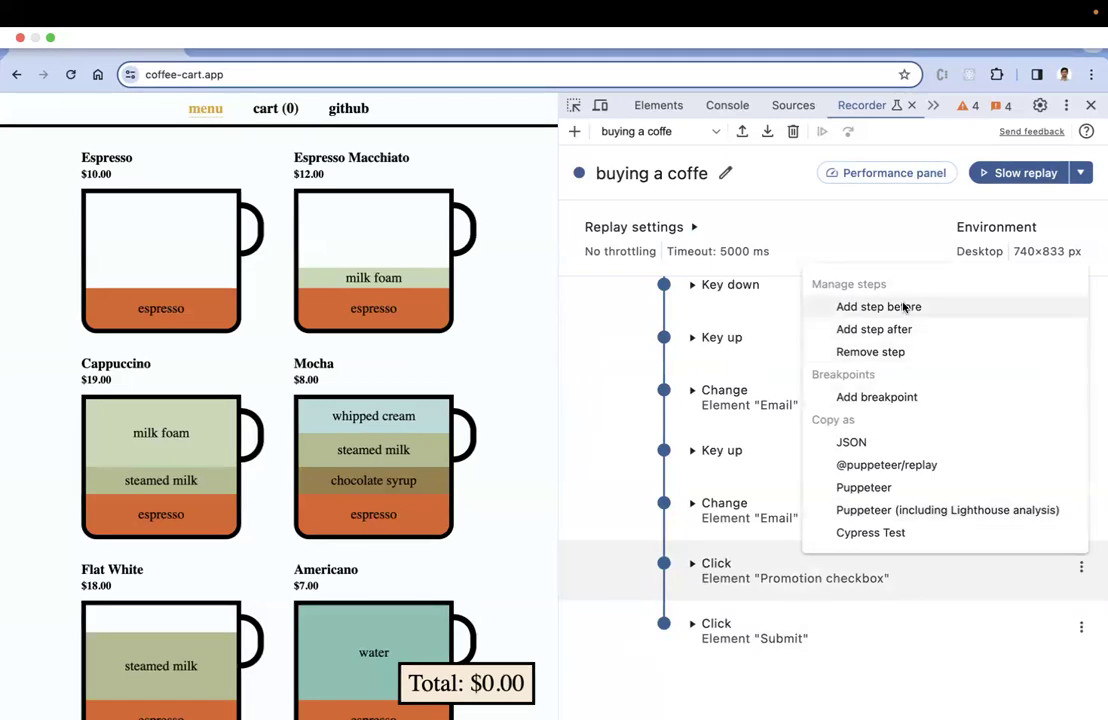
mouse_move(874, 328)
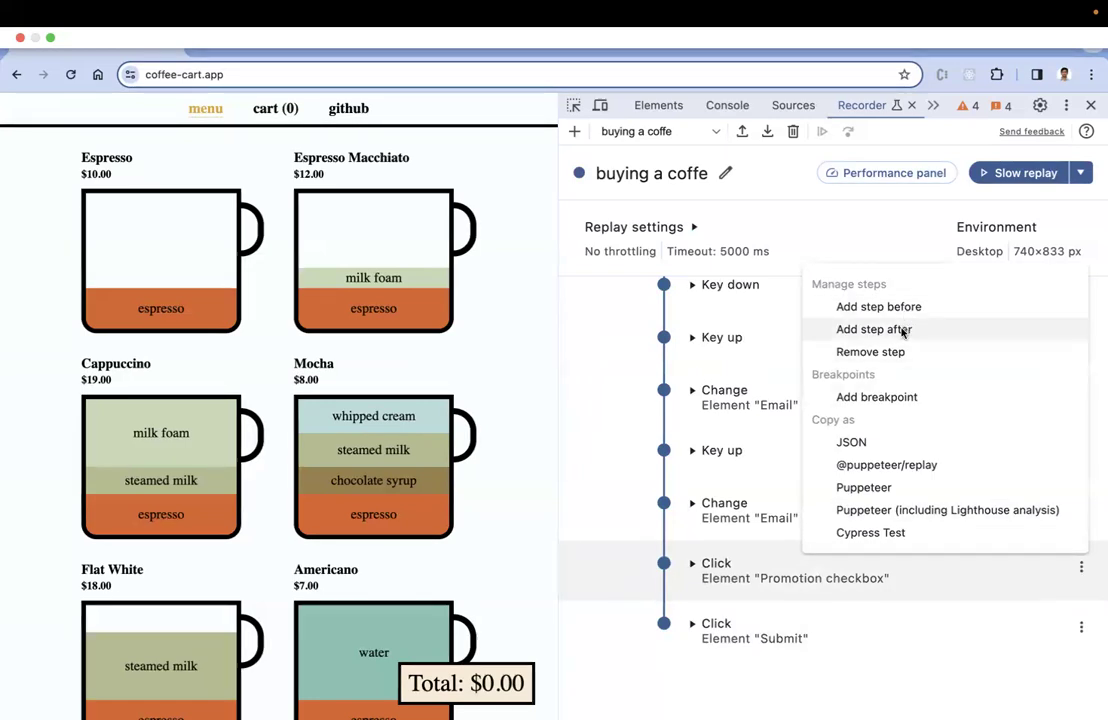
mouse_move(870, 352)
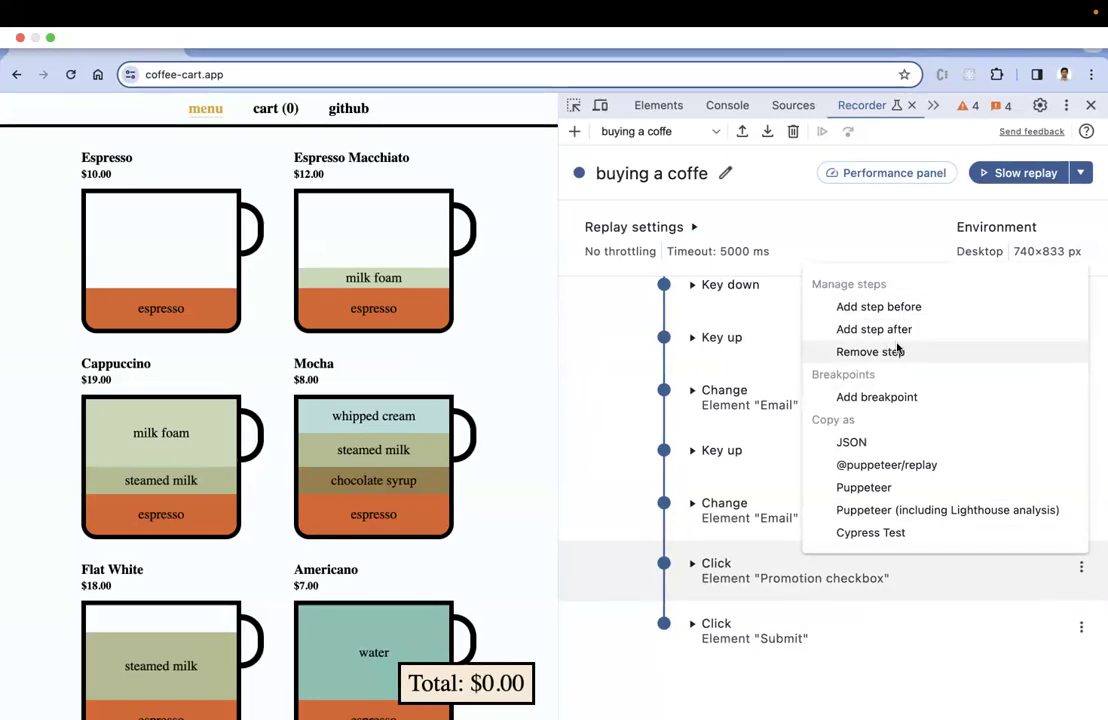
click(872, 328)
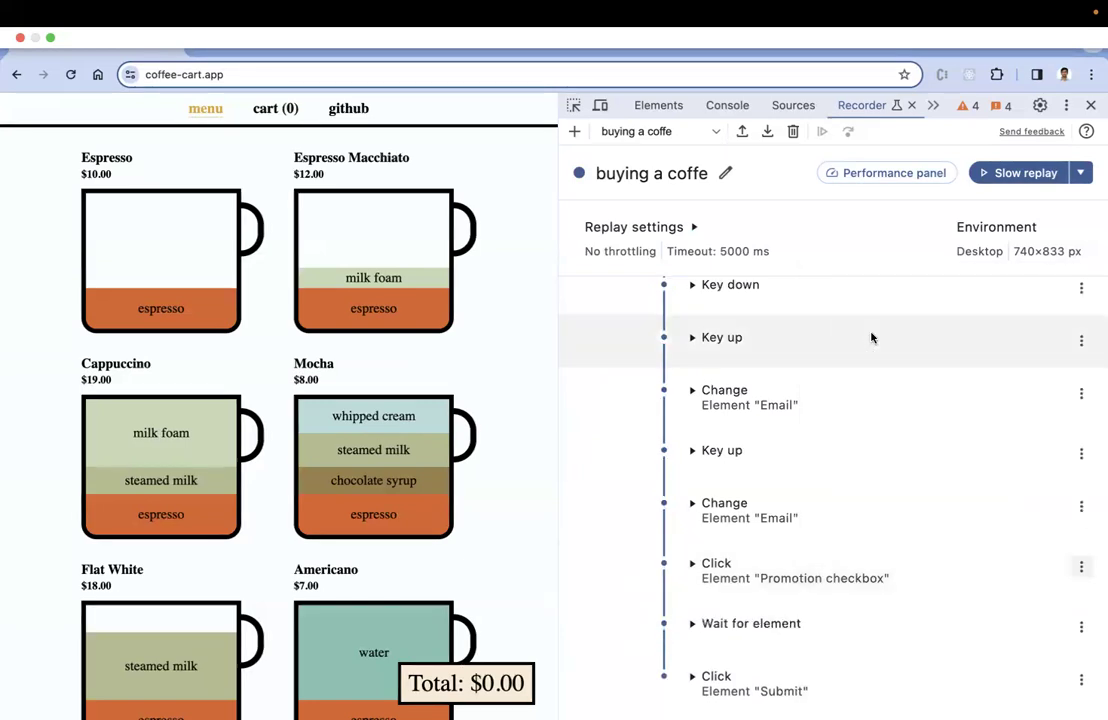
scroll(down, 3)
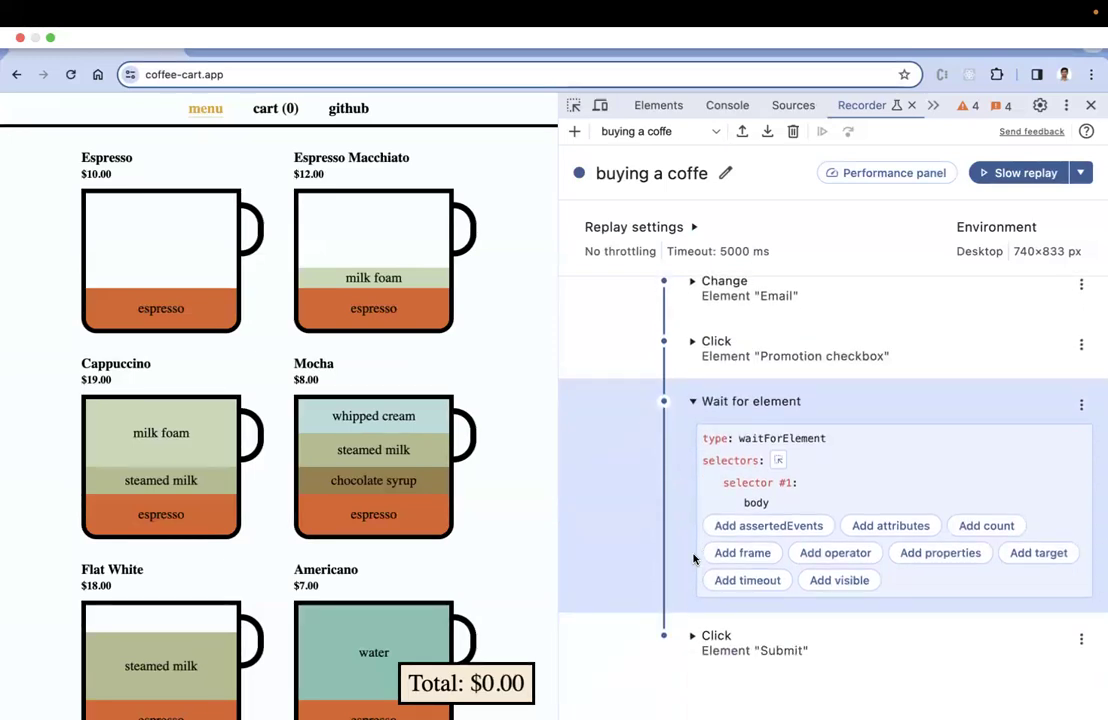
mouse_move(684, 560)
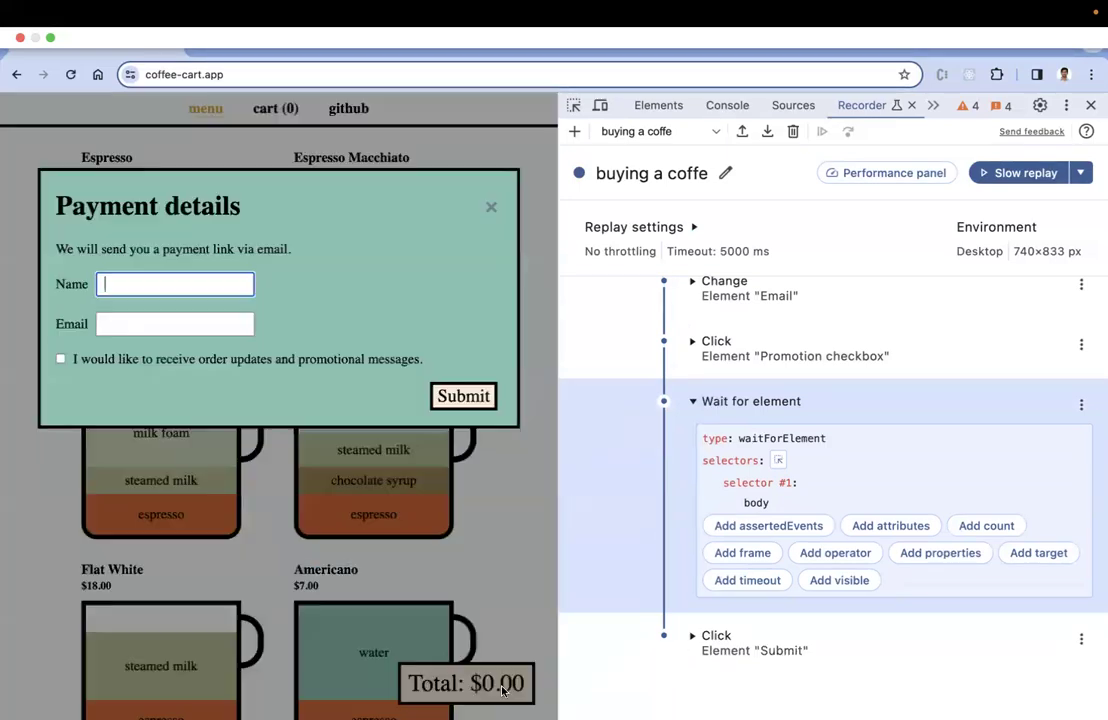
mouse_move(432, 204)
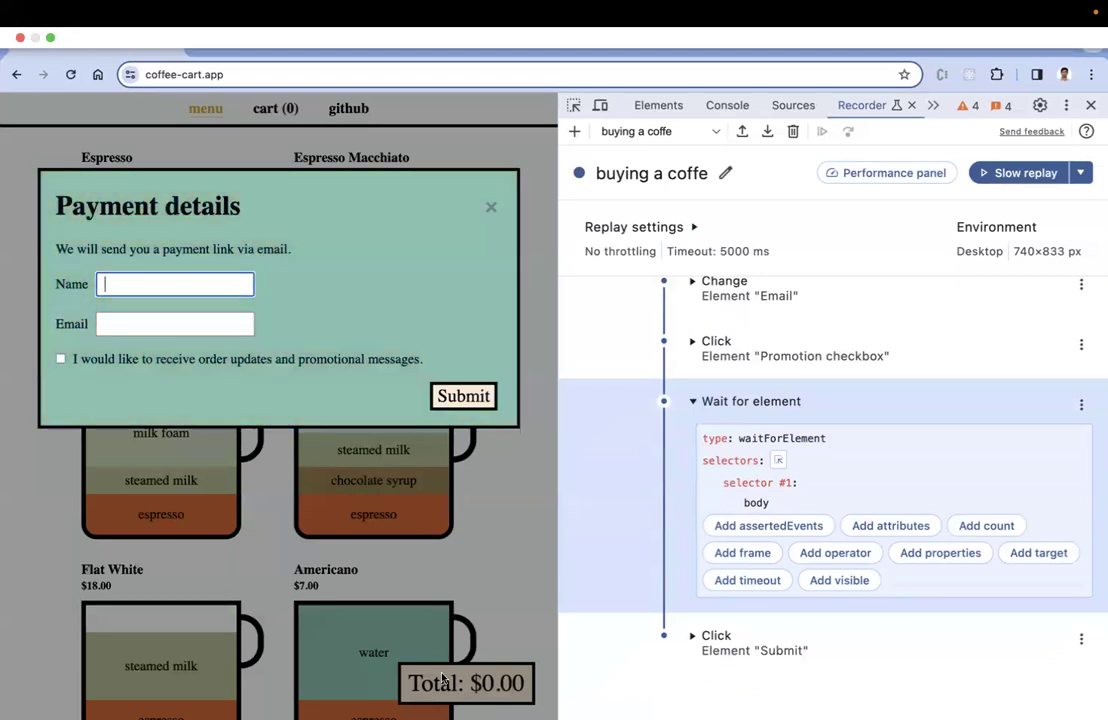
mouse_move(428, 300)
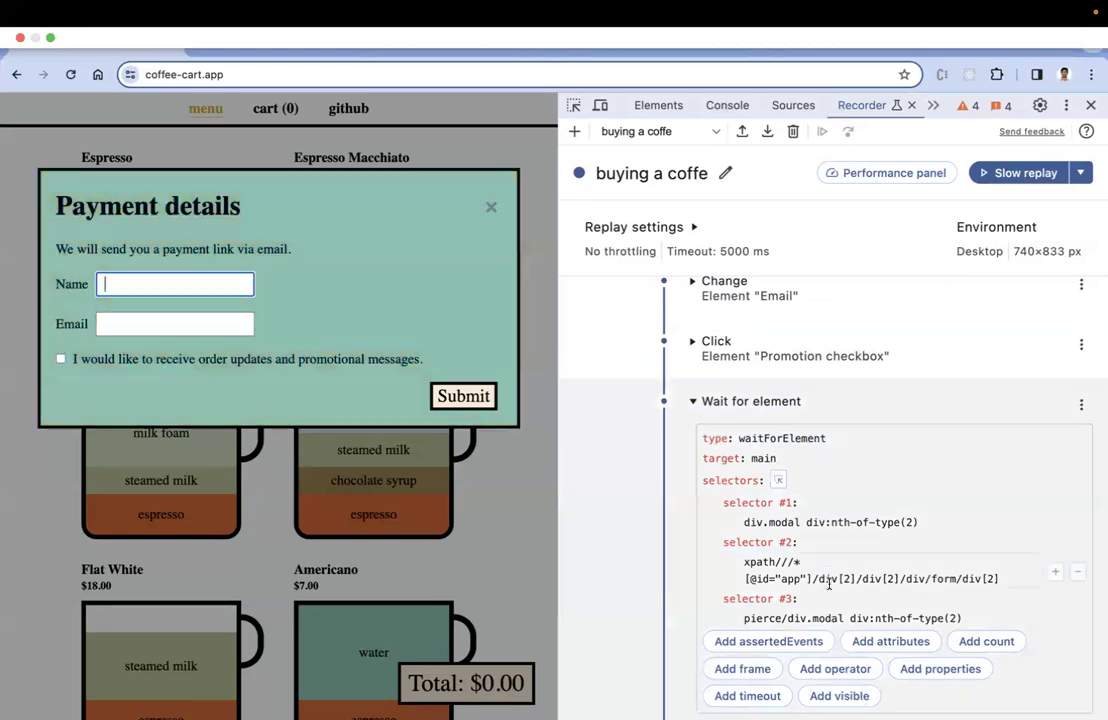
Keep selector div.modal div:nth-of-type(2) only and add visible: true to the wait step.
scroll(down, 3)
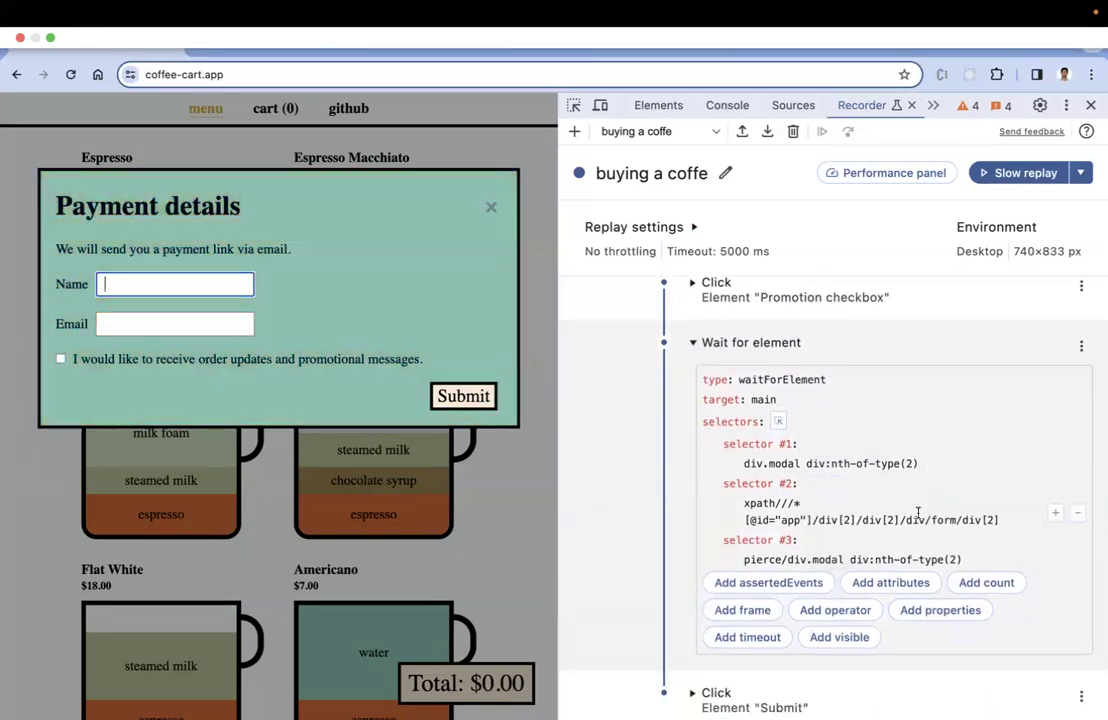
mouse_move(1044, 544)
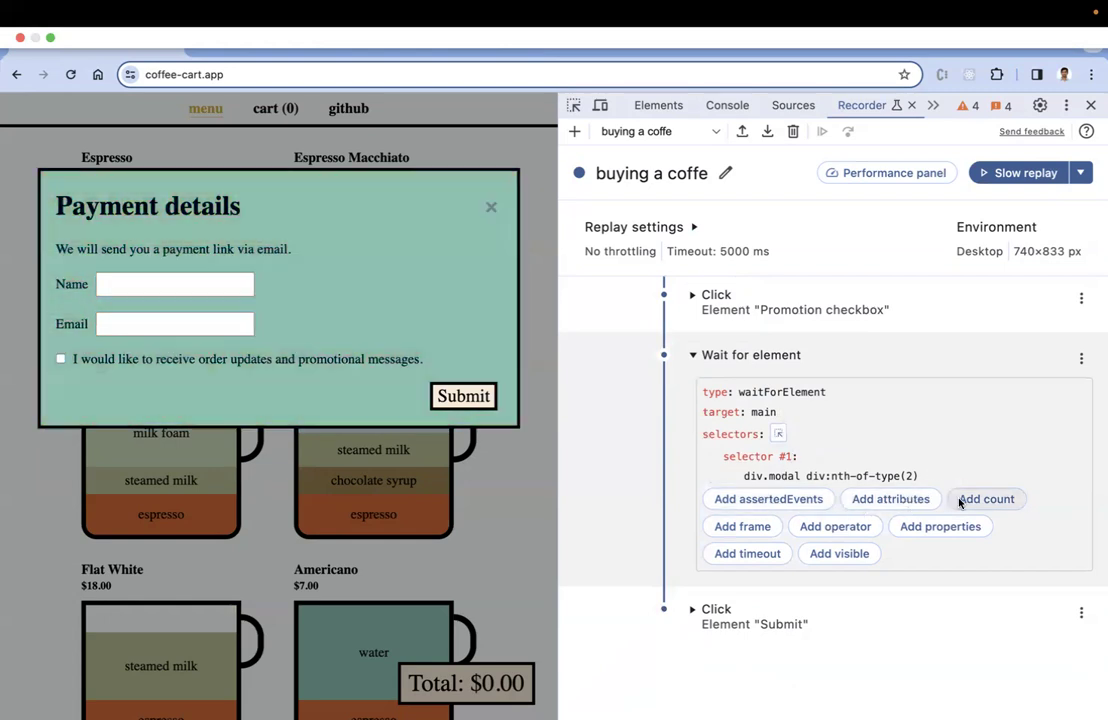
mouse_move(856, 554)
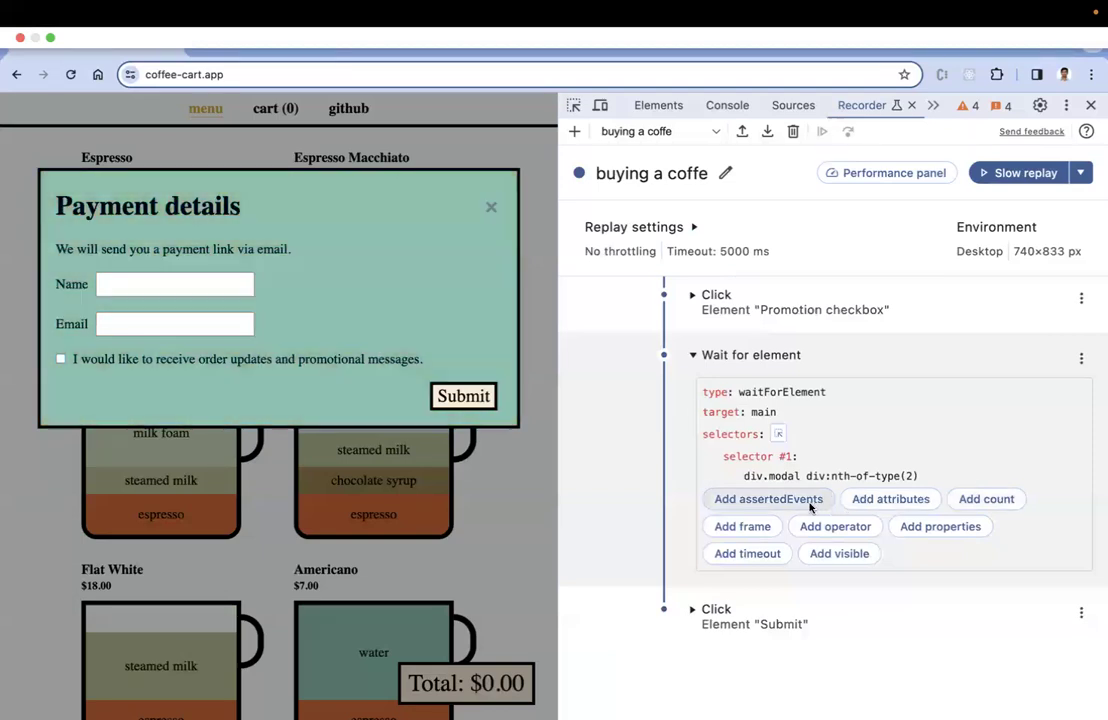
mouse_move(916, 528)
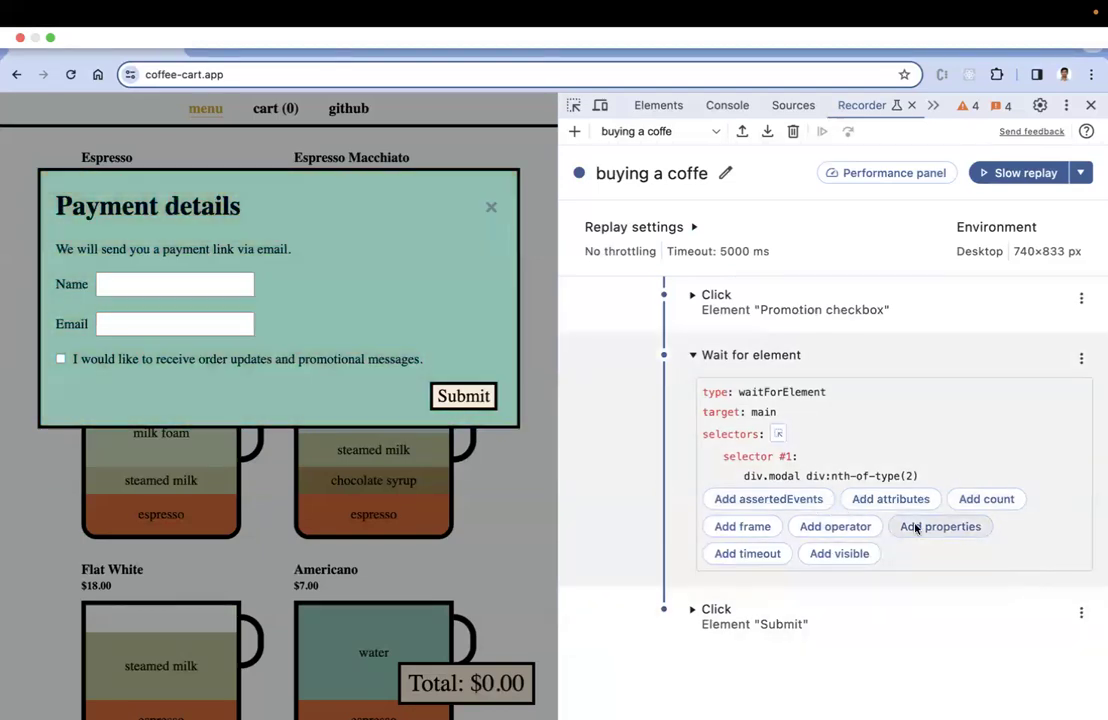
click(840, 552)
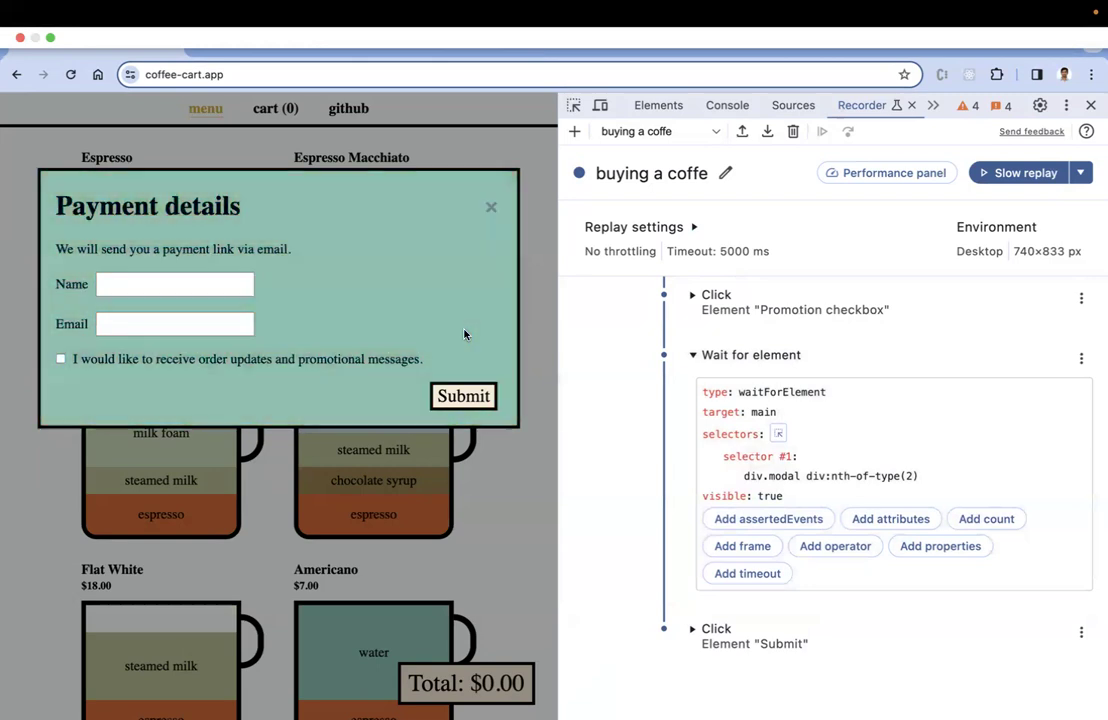
mouse_move(472, 336)
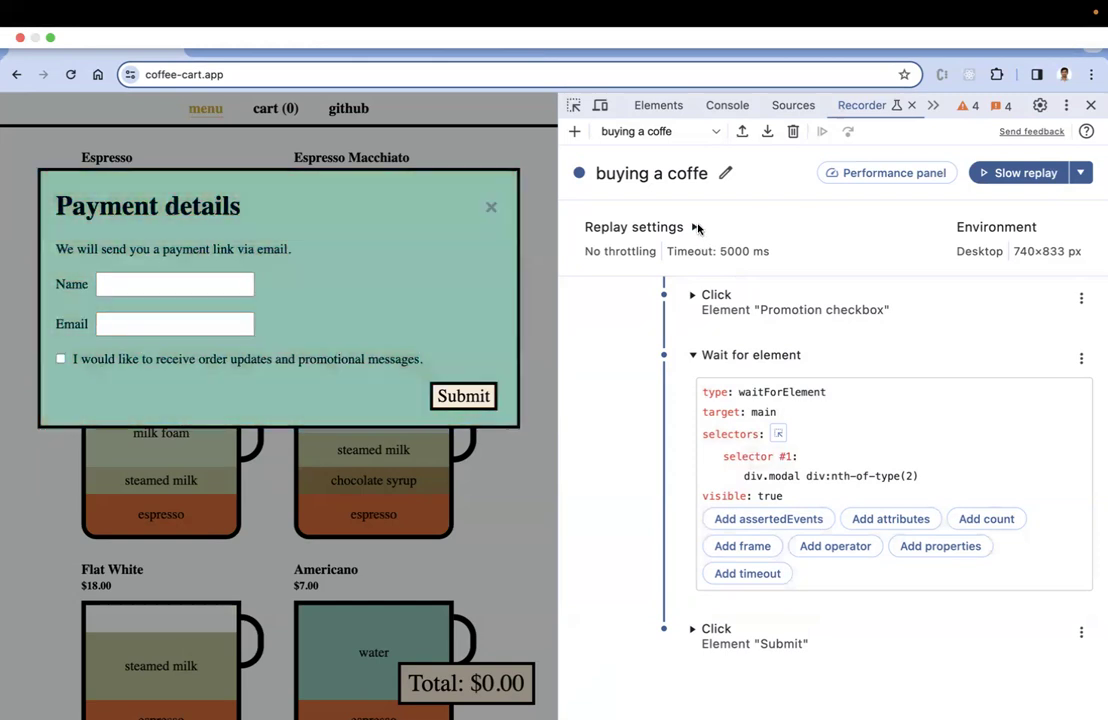
mouse_move(888, 172)
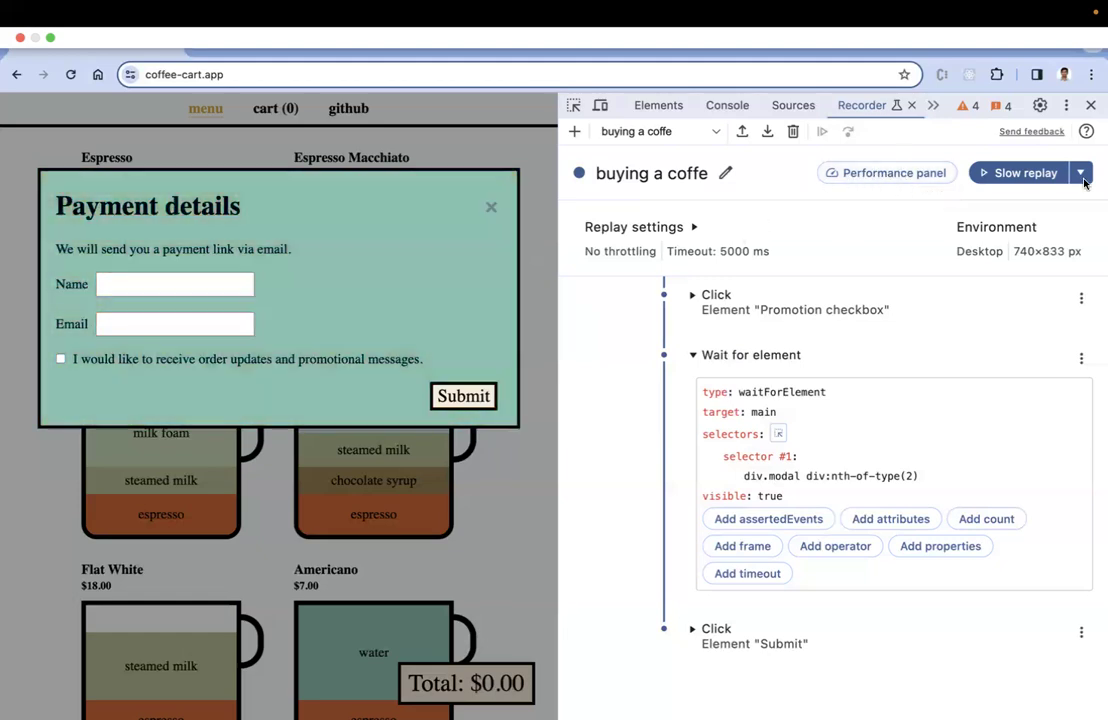
Expand Replay settings showing no network throttling and 5000 ms timeout at Slow speed.
click(1080, 172)
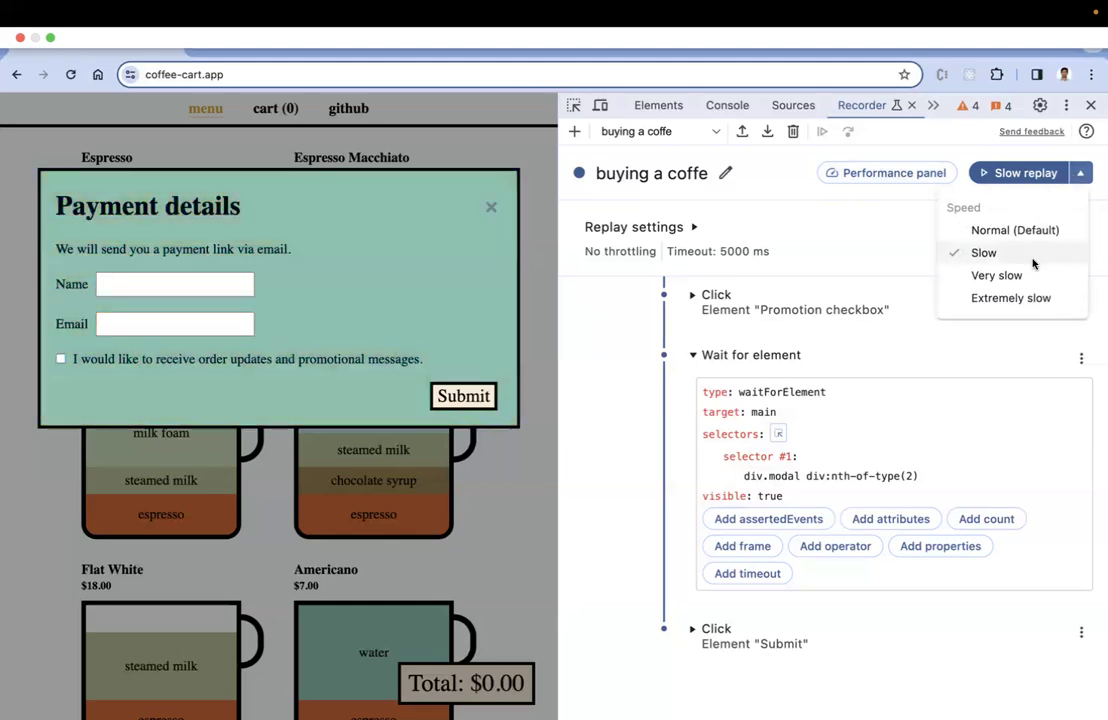
mouse_move(1014, 230)
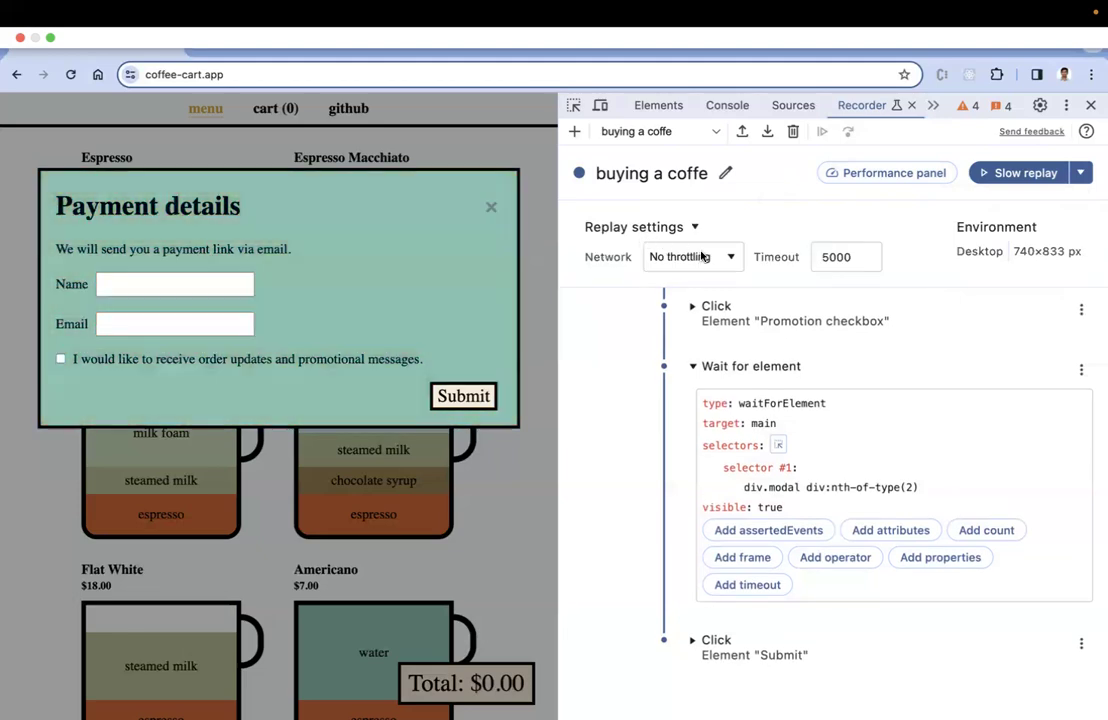
click(692, 256)
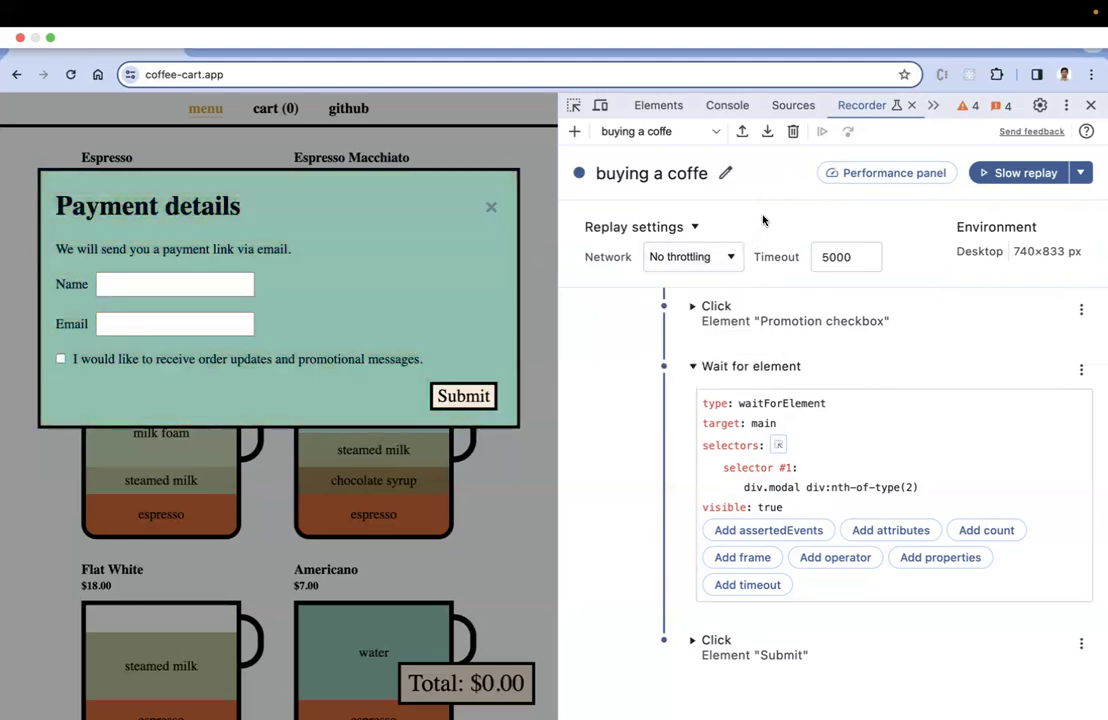
mouse_move(774, 206)
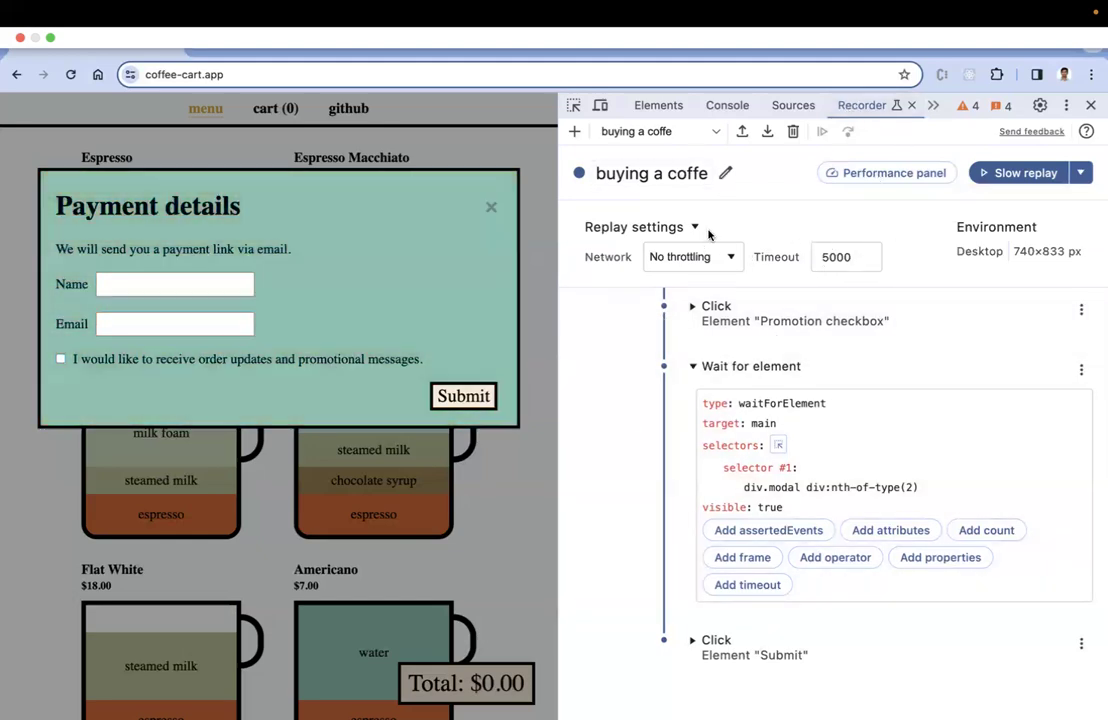
mouse_move(848, 132)
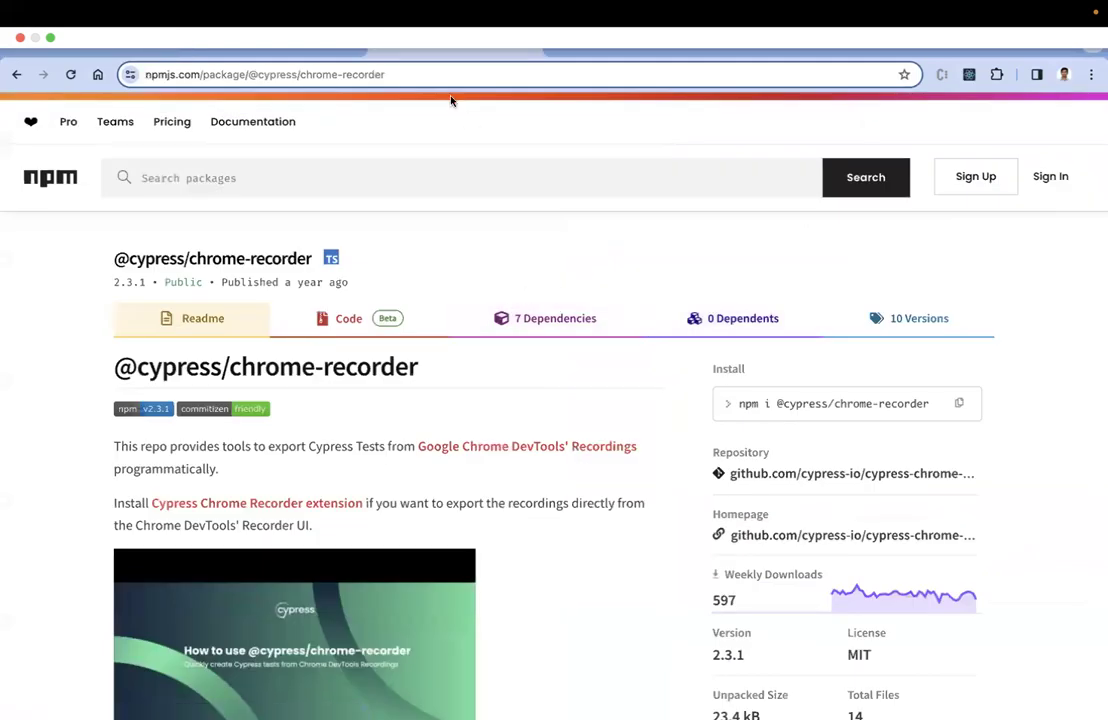
scroll(down, 3)
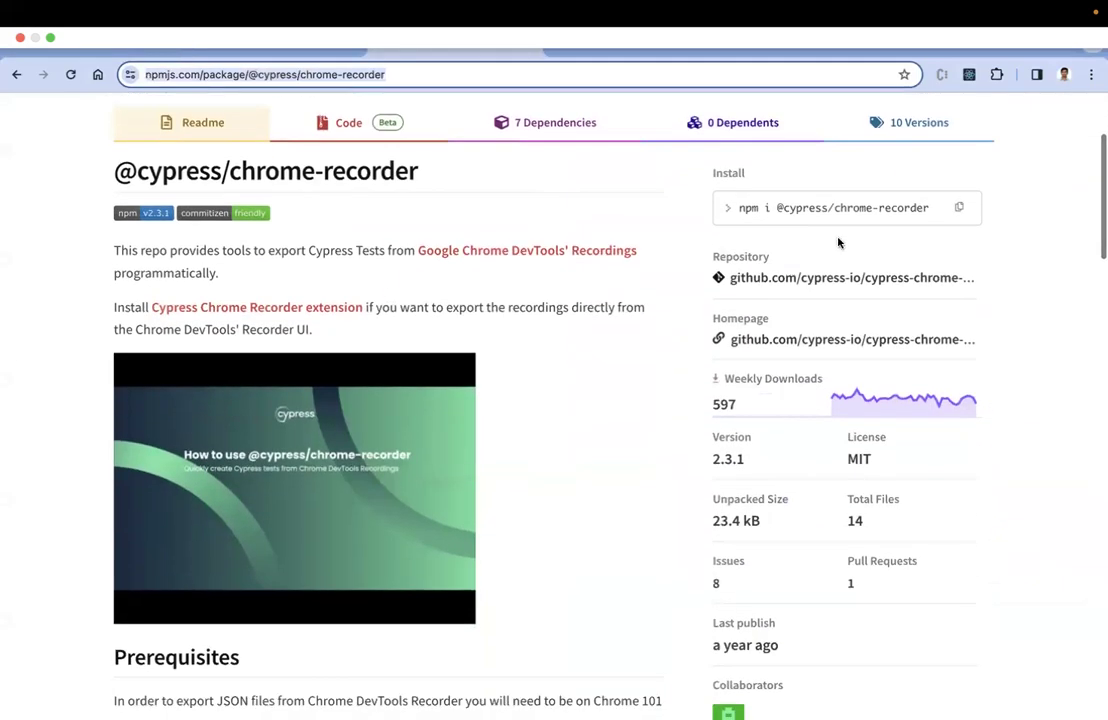
mouse_move(904, 206)
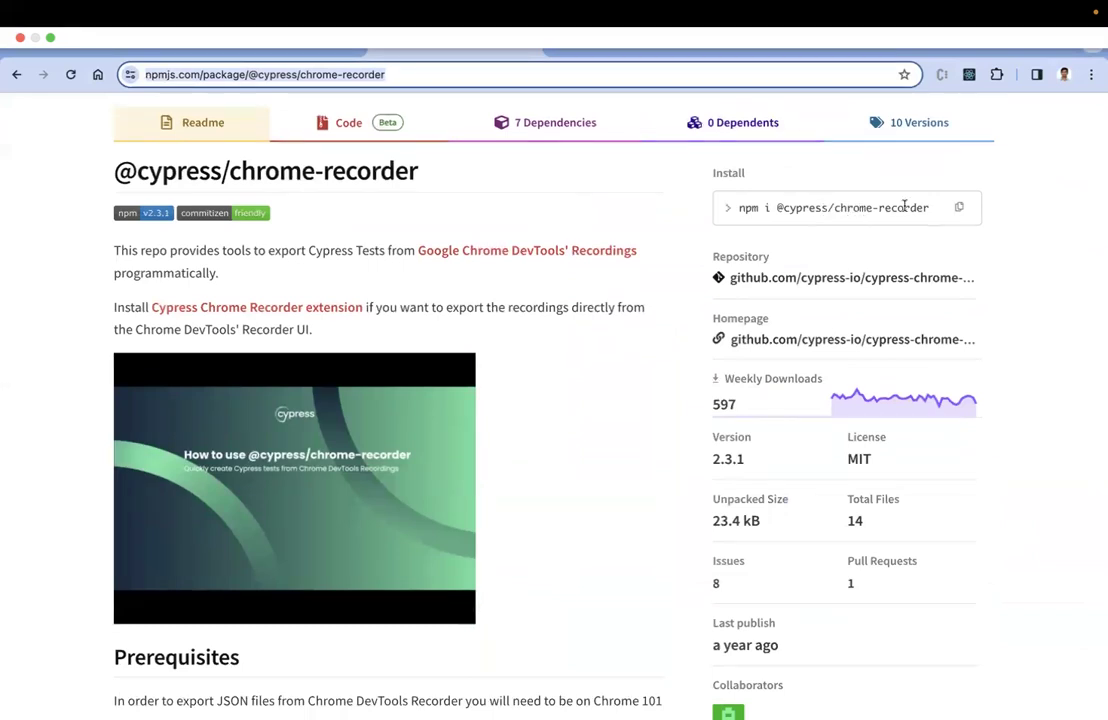
scroll(down, 3)
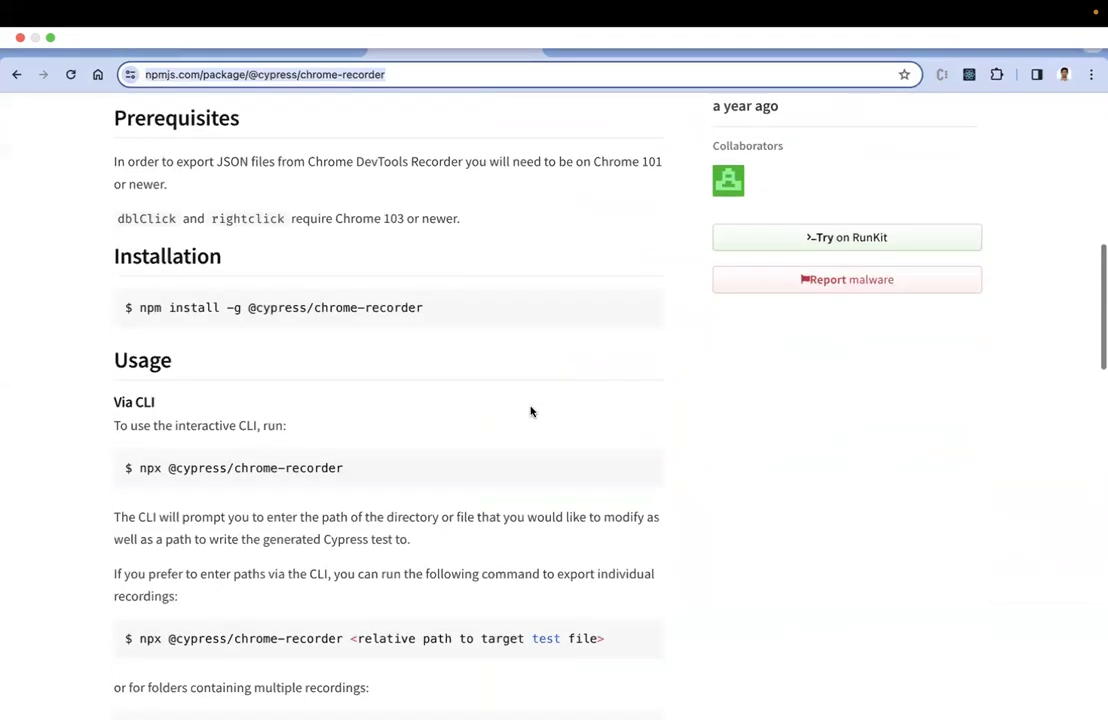
scroll(down, 3)
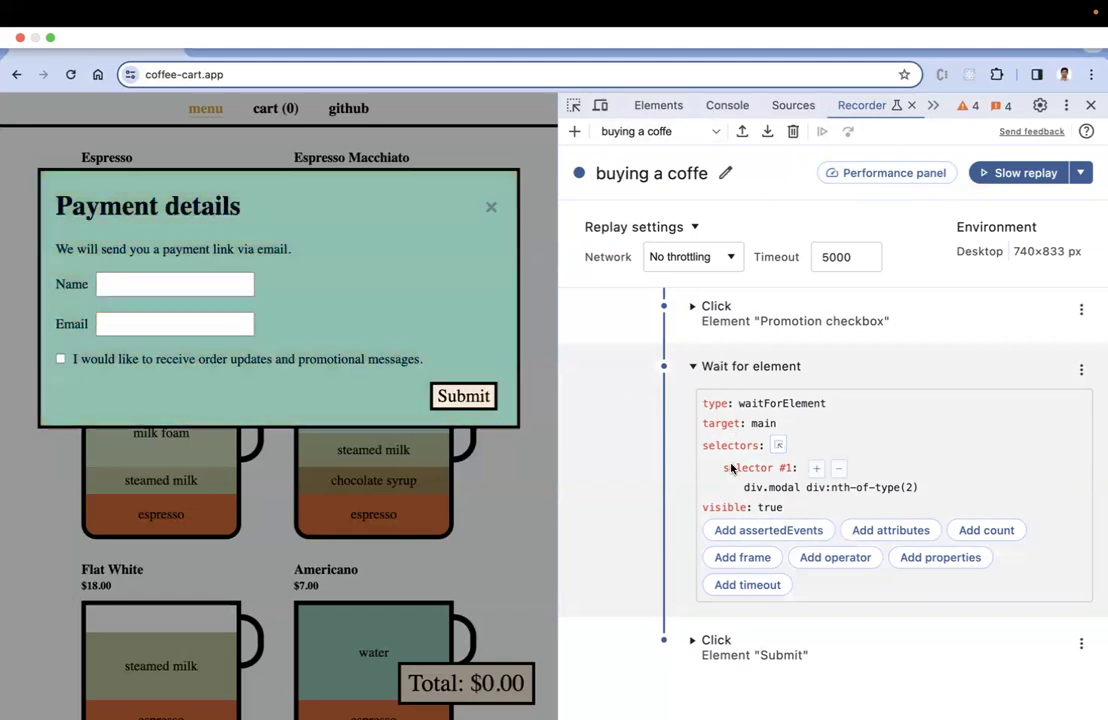
mouse_move(836, 244)
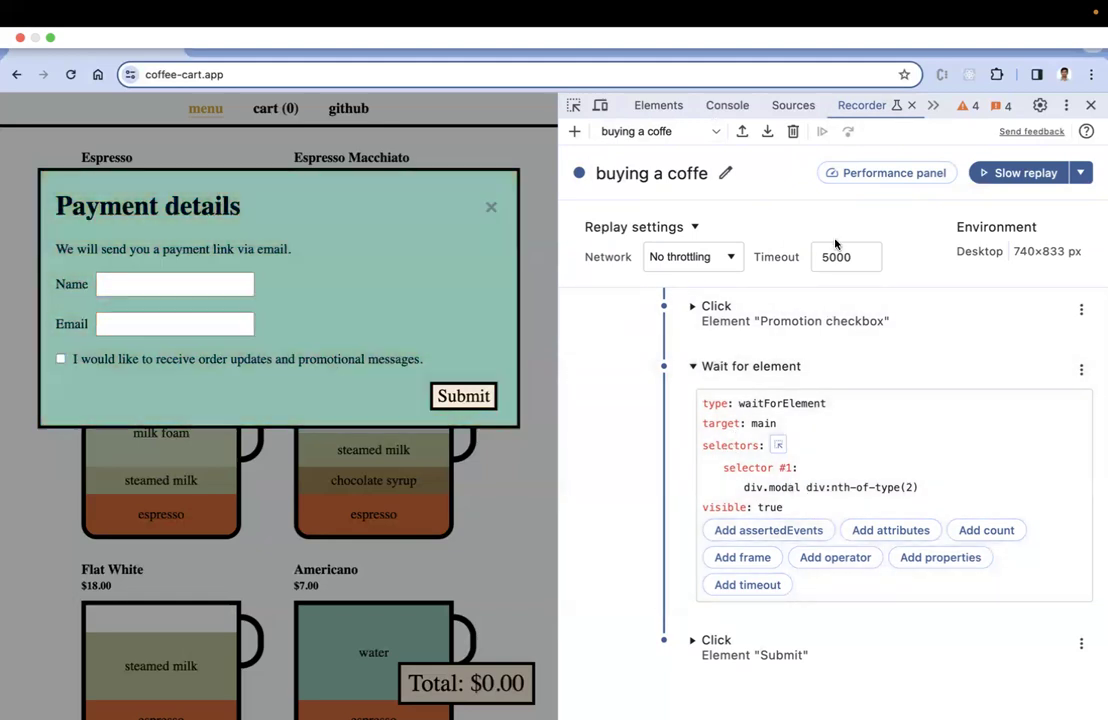
mouse_move(822, 392)
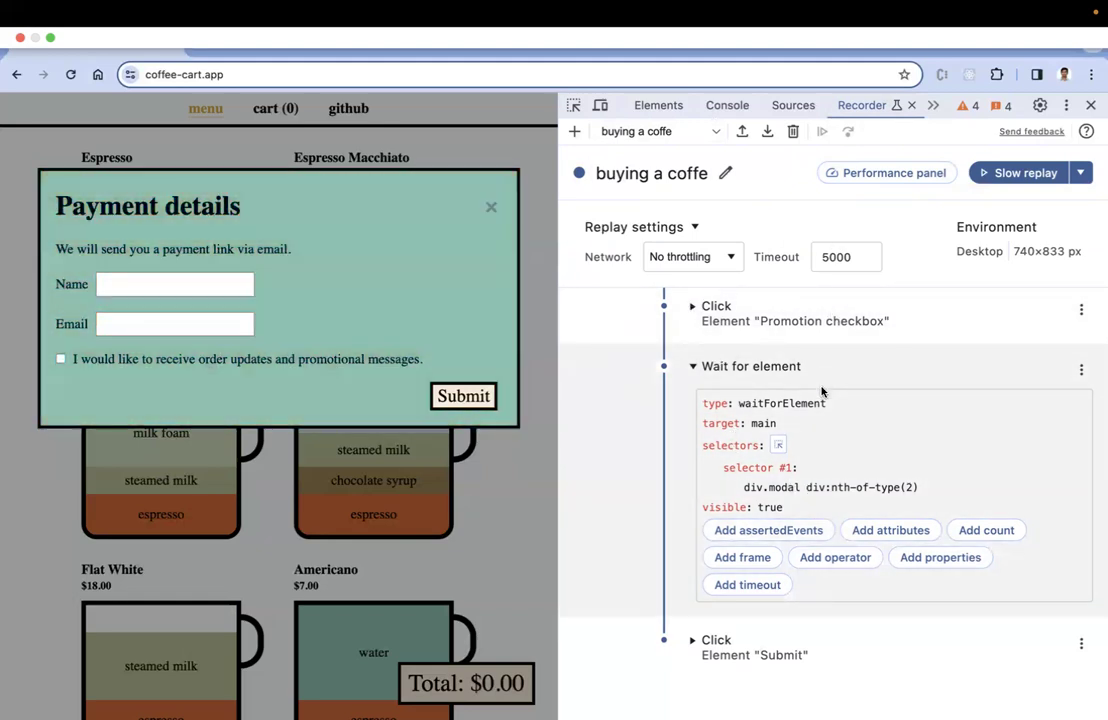
mouse_move(892, 256)
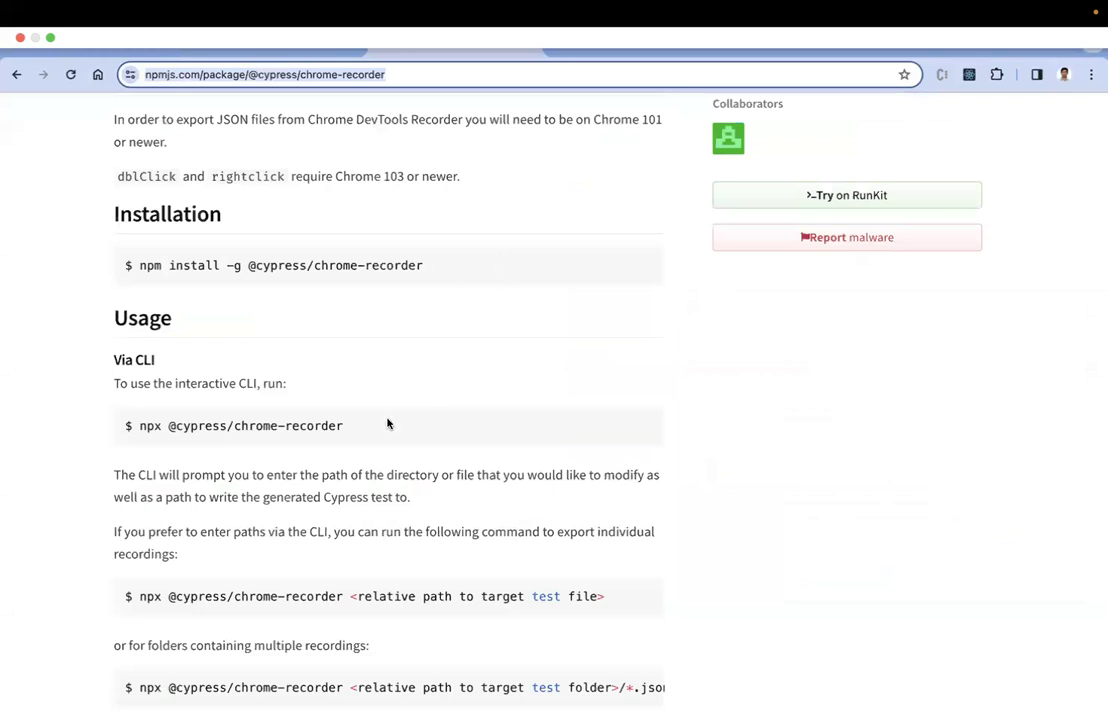
scroll(down, 3)
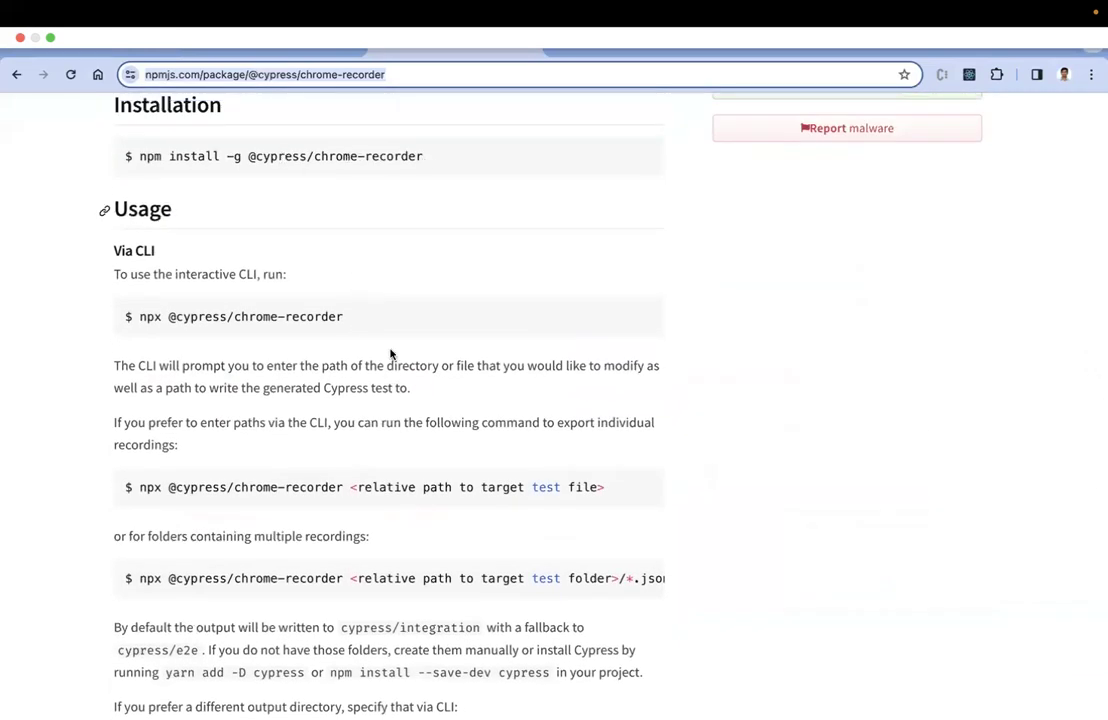
scroll(down, 3)
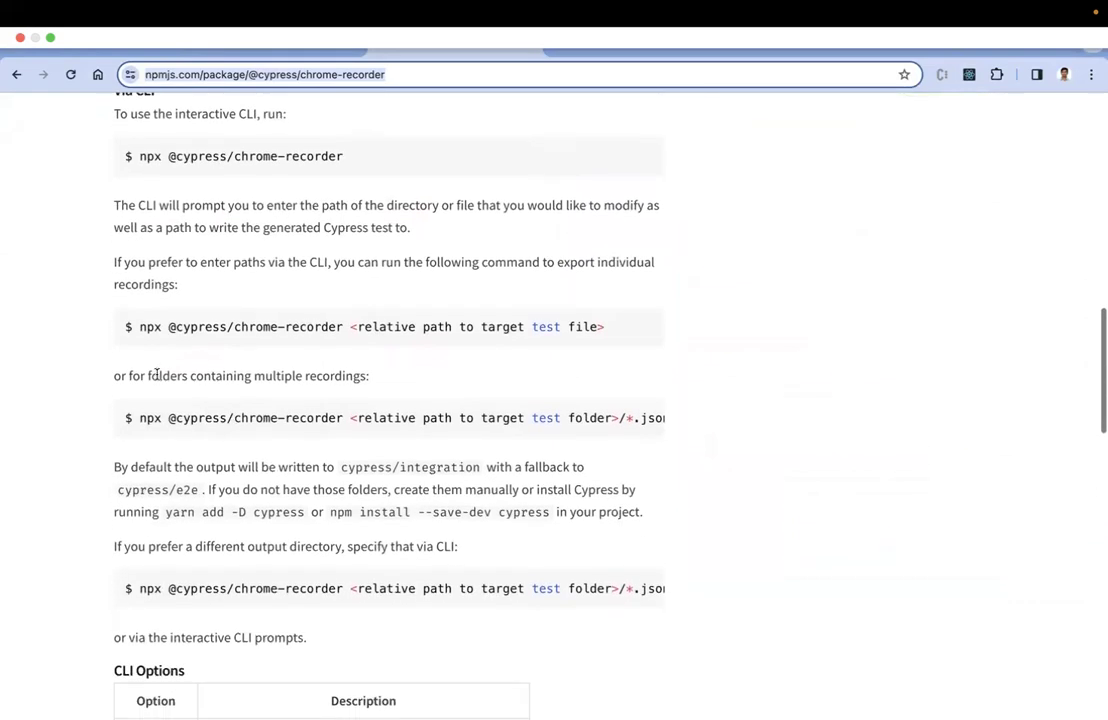
triple_click(390, 418)
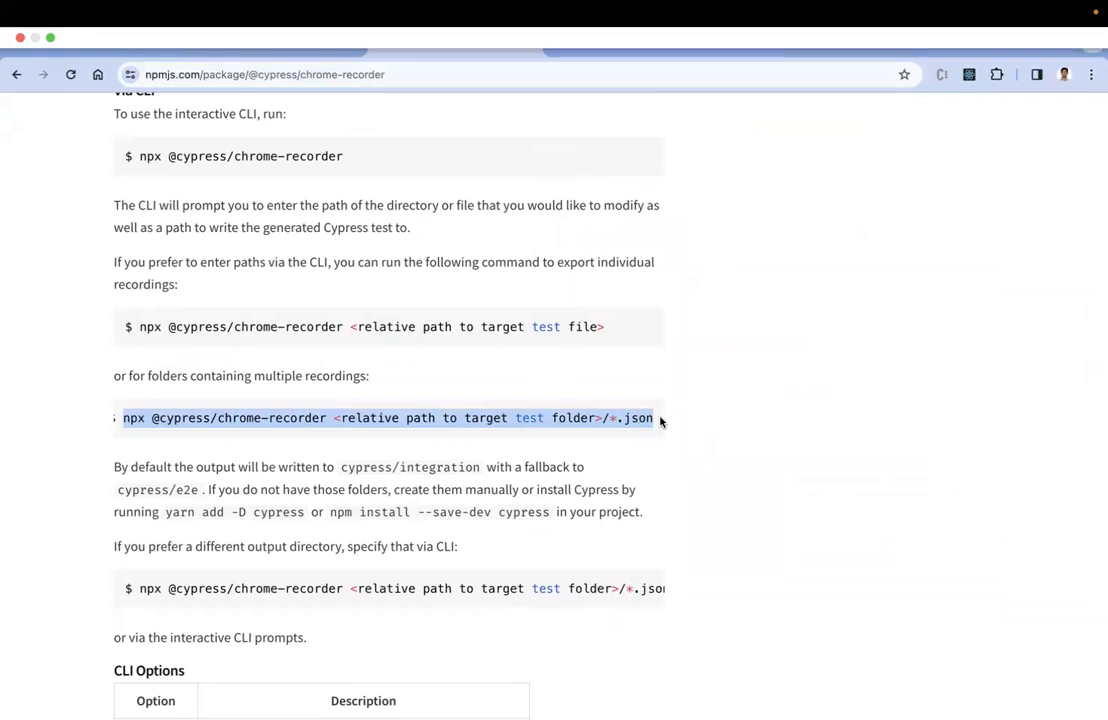
mouse_move(552, 390)
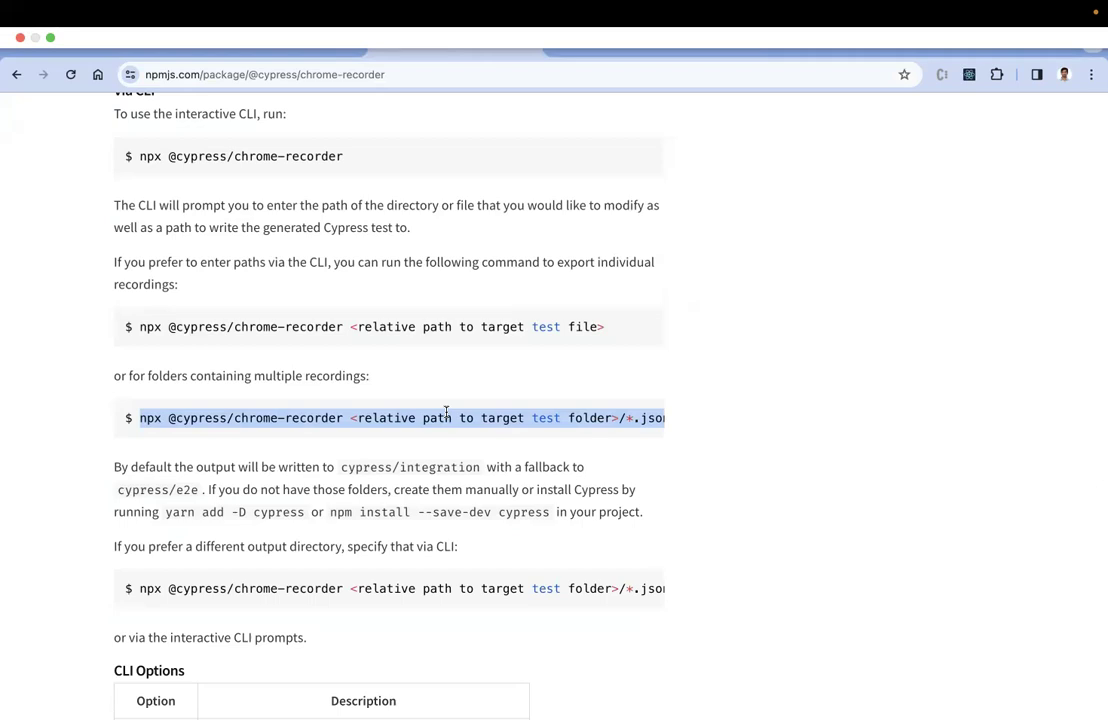
mouse_move(536, 136)
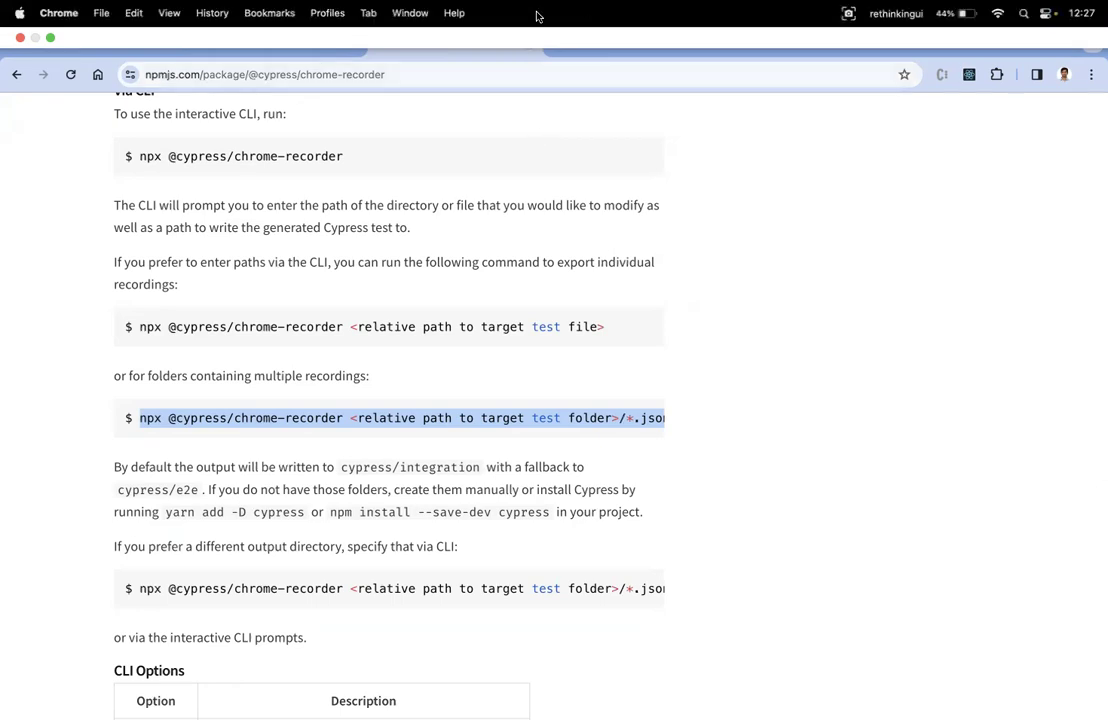
mouse_move(922, 100)
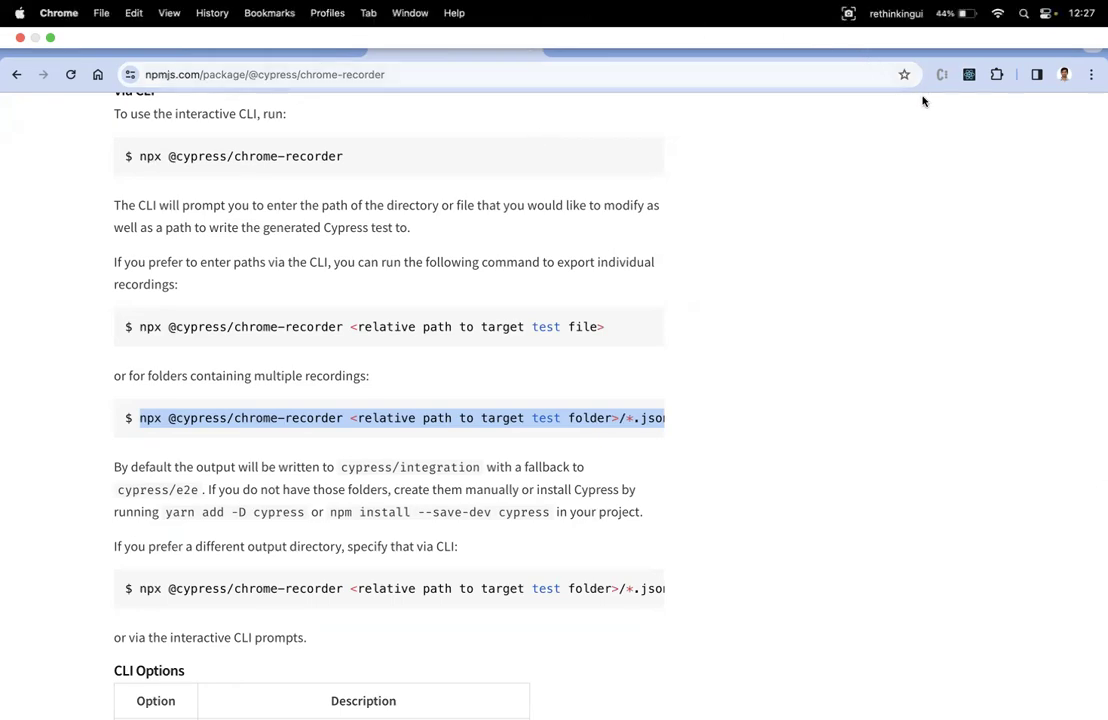